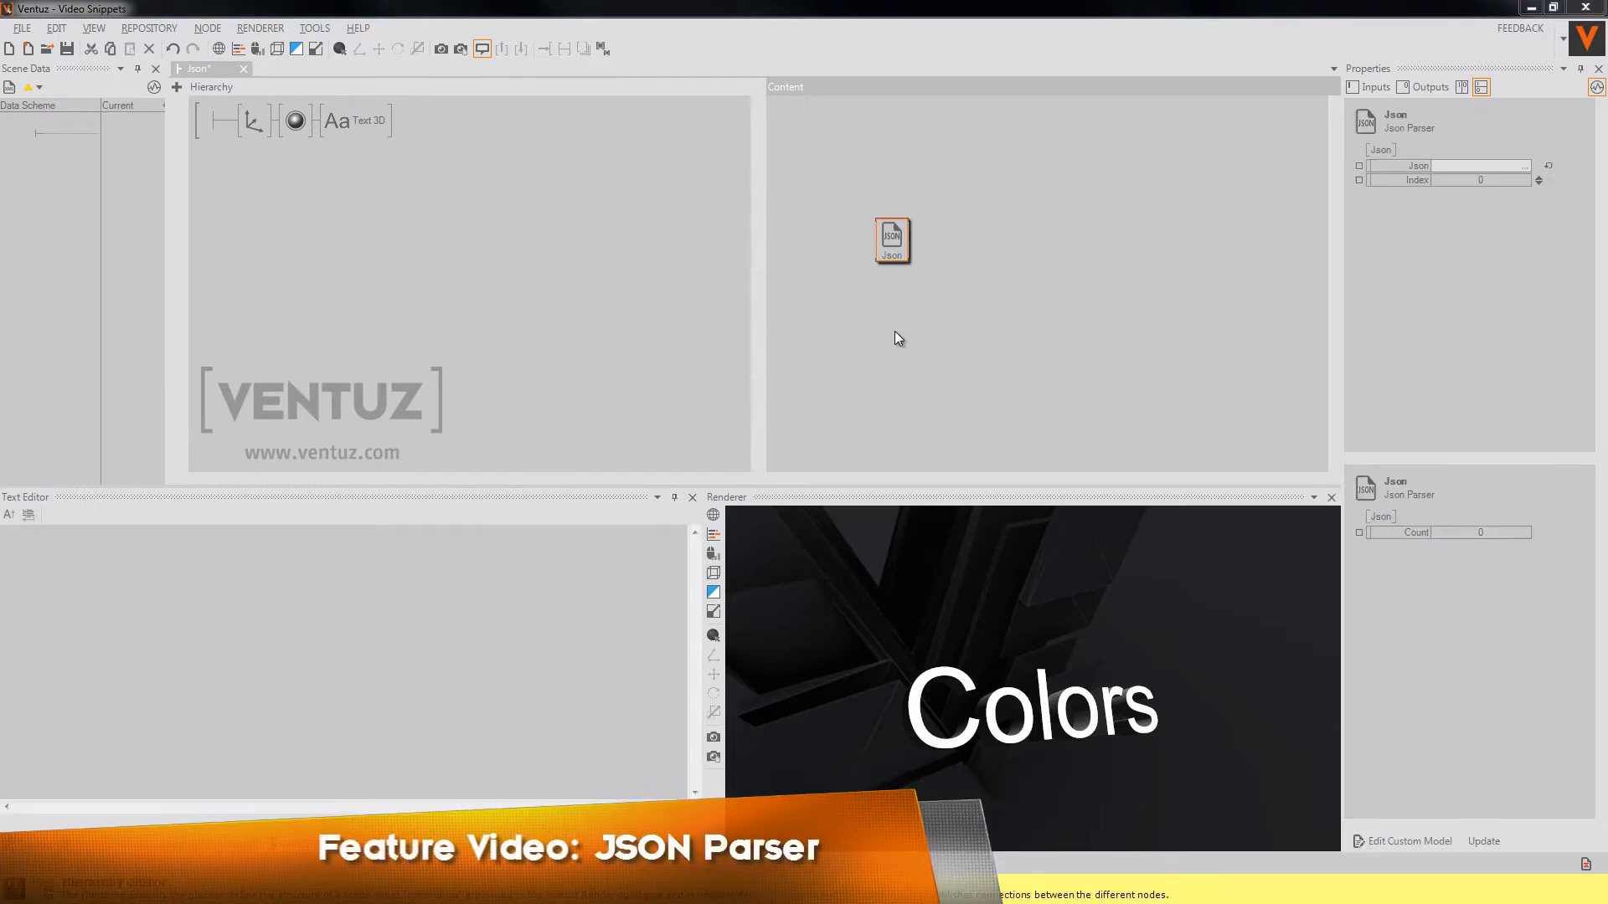
{"action": "mouse_move", "coordinate": [916, 248]}
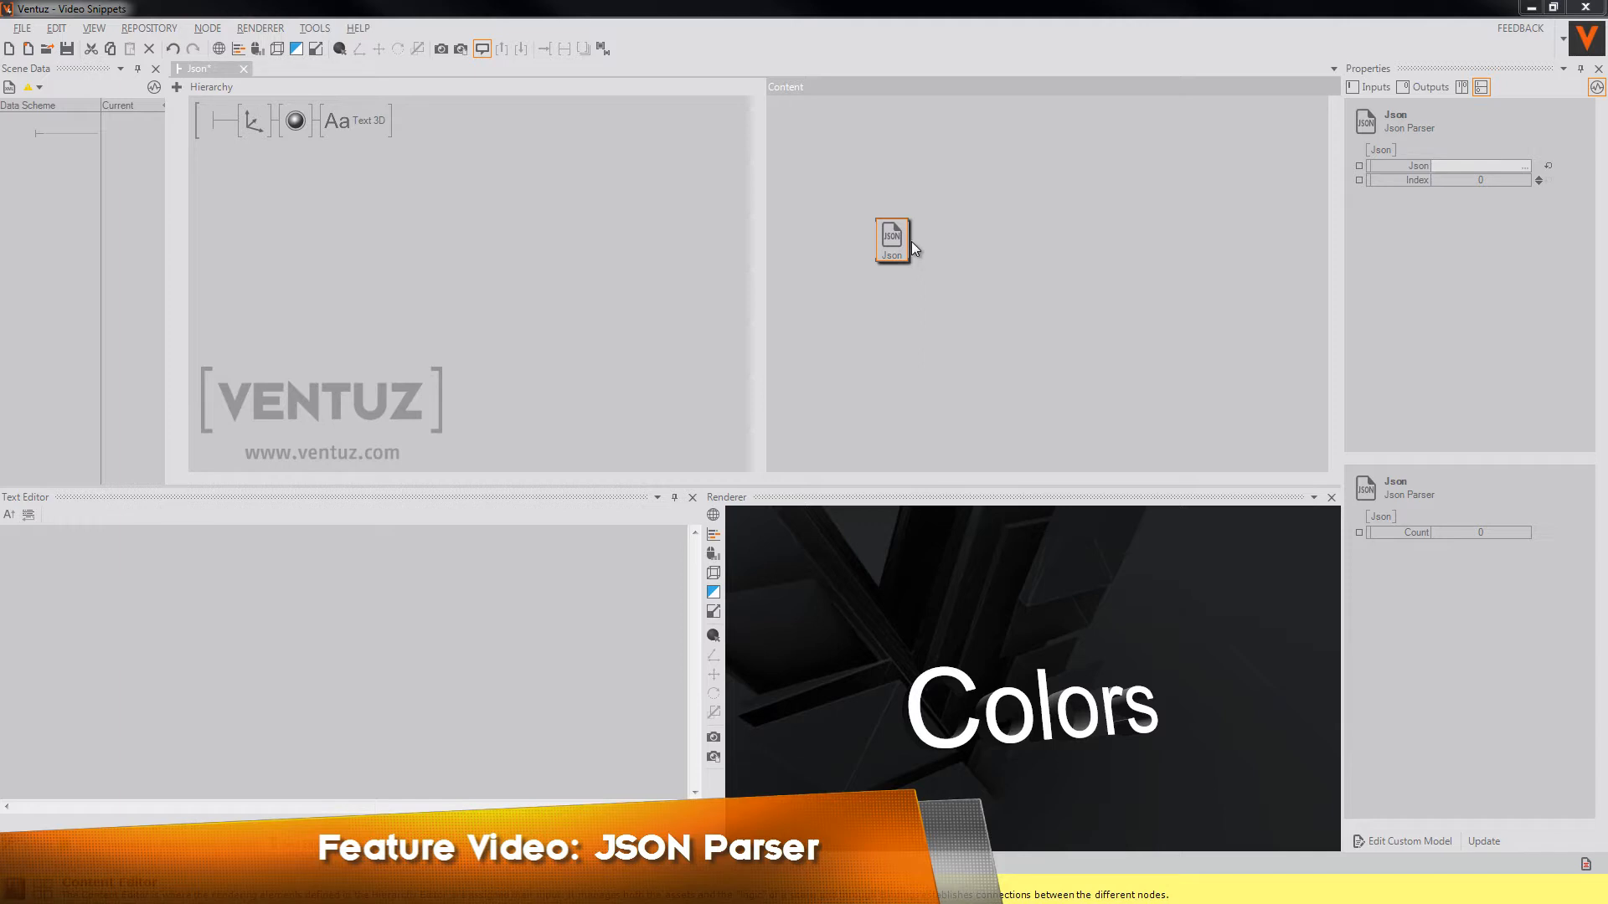
- Update the Json Parser from the array [1,2,3,4,5,6], confirming creation of the new Value output
{"action": "left_click", "coordinate": [1449, 166]}
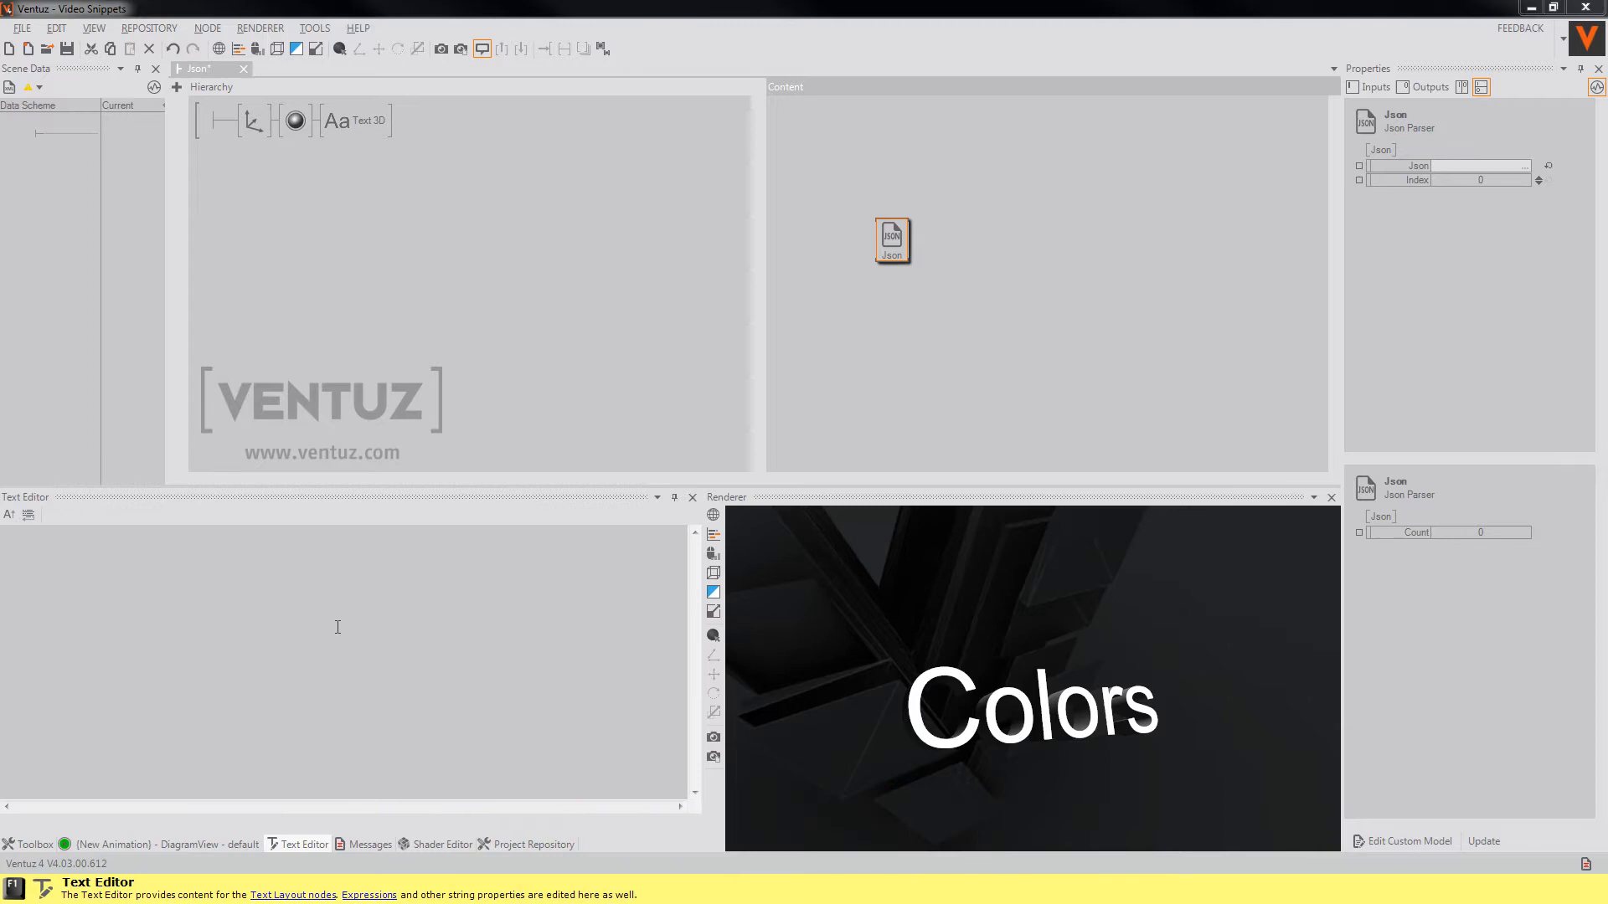
{"action": "mouse_move", "coordinate": [432, 602]}
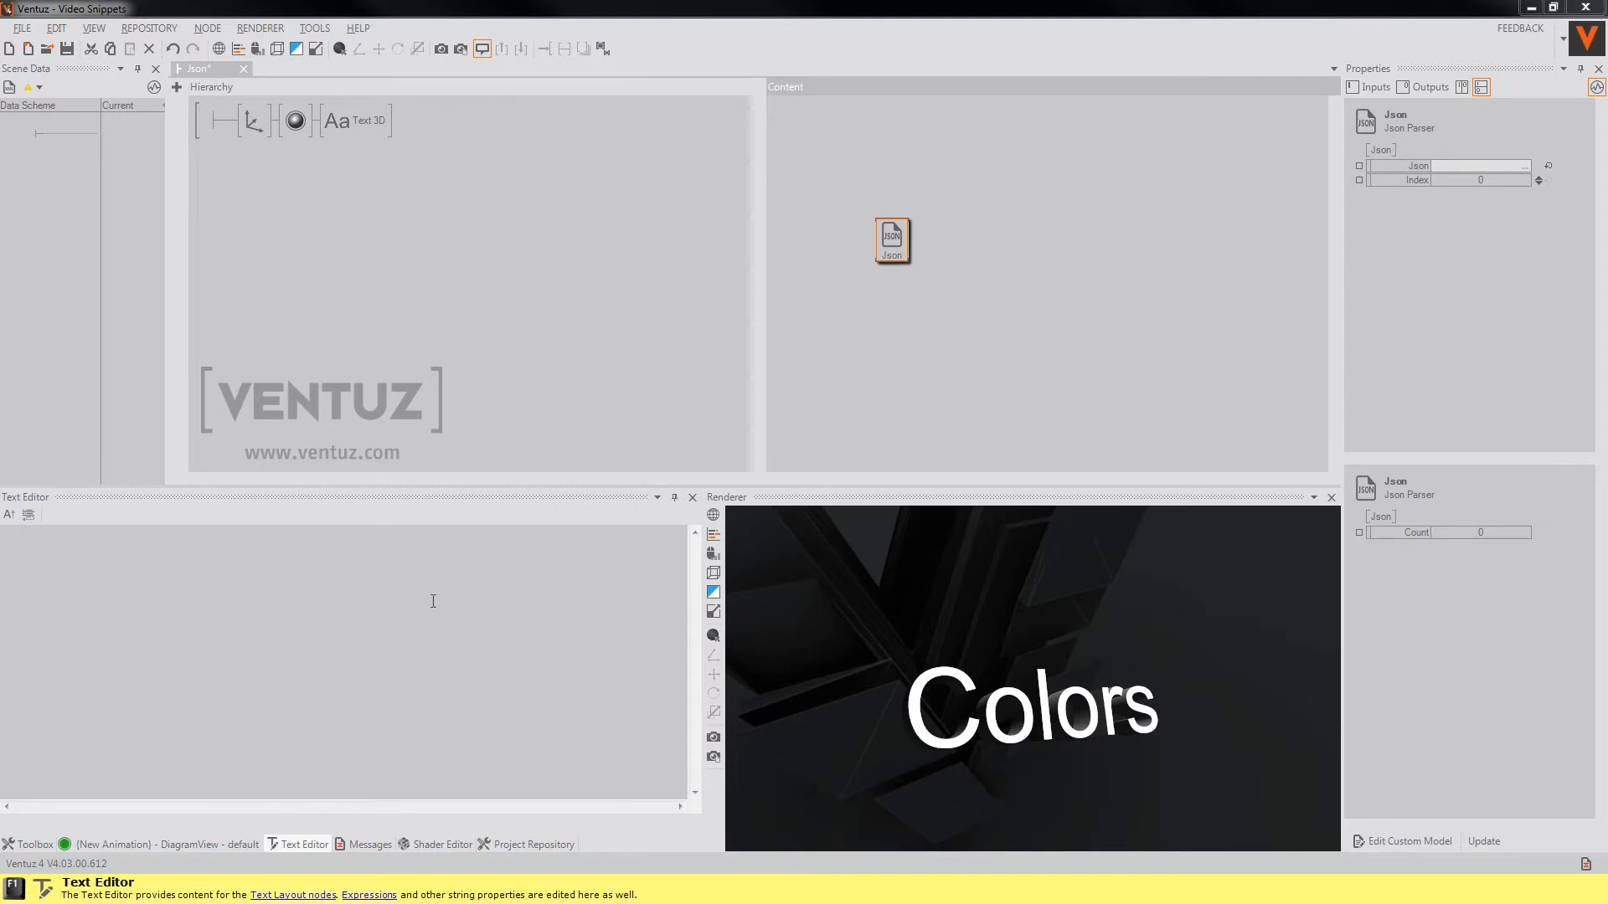
{"action": "mouse_move", "coordinate": [1419, 179]}
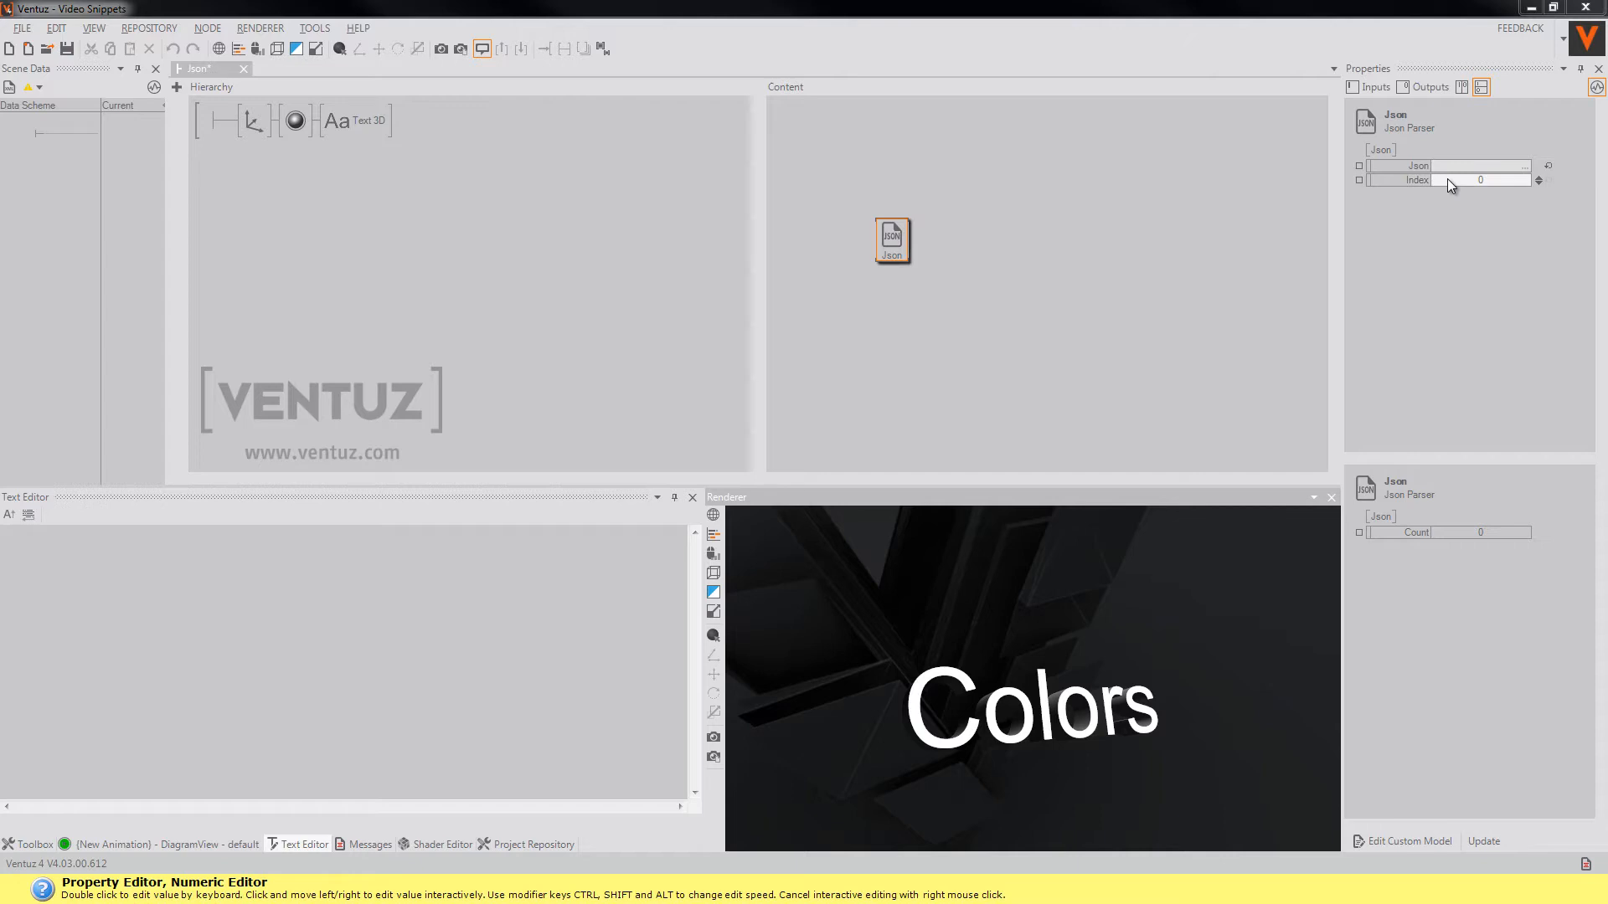
{"action": "mouse_move", "coordinate": [1497, 194]}
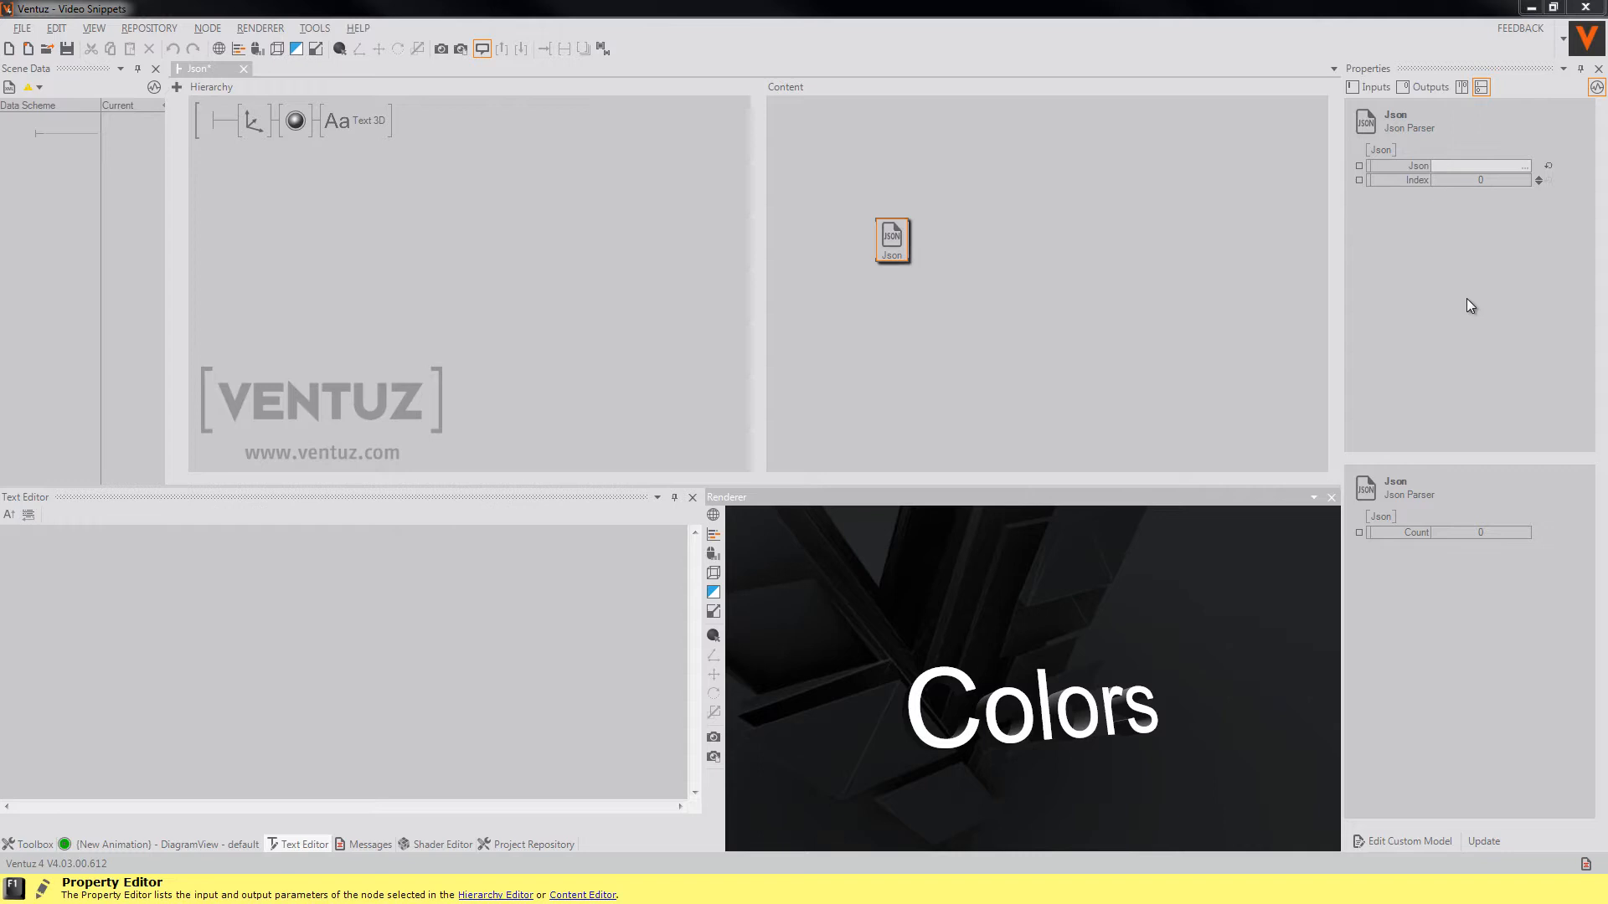
{"action": "mouse_move", "coordinate": [1470, 571]}
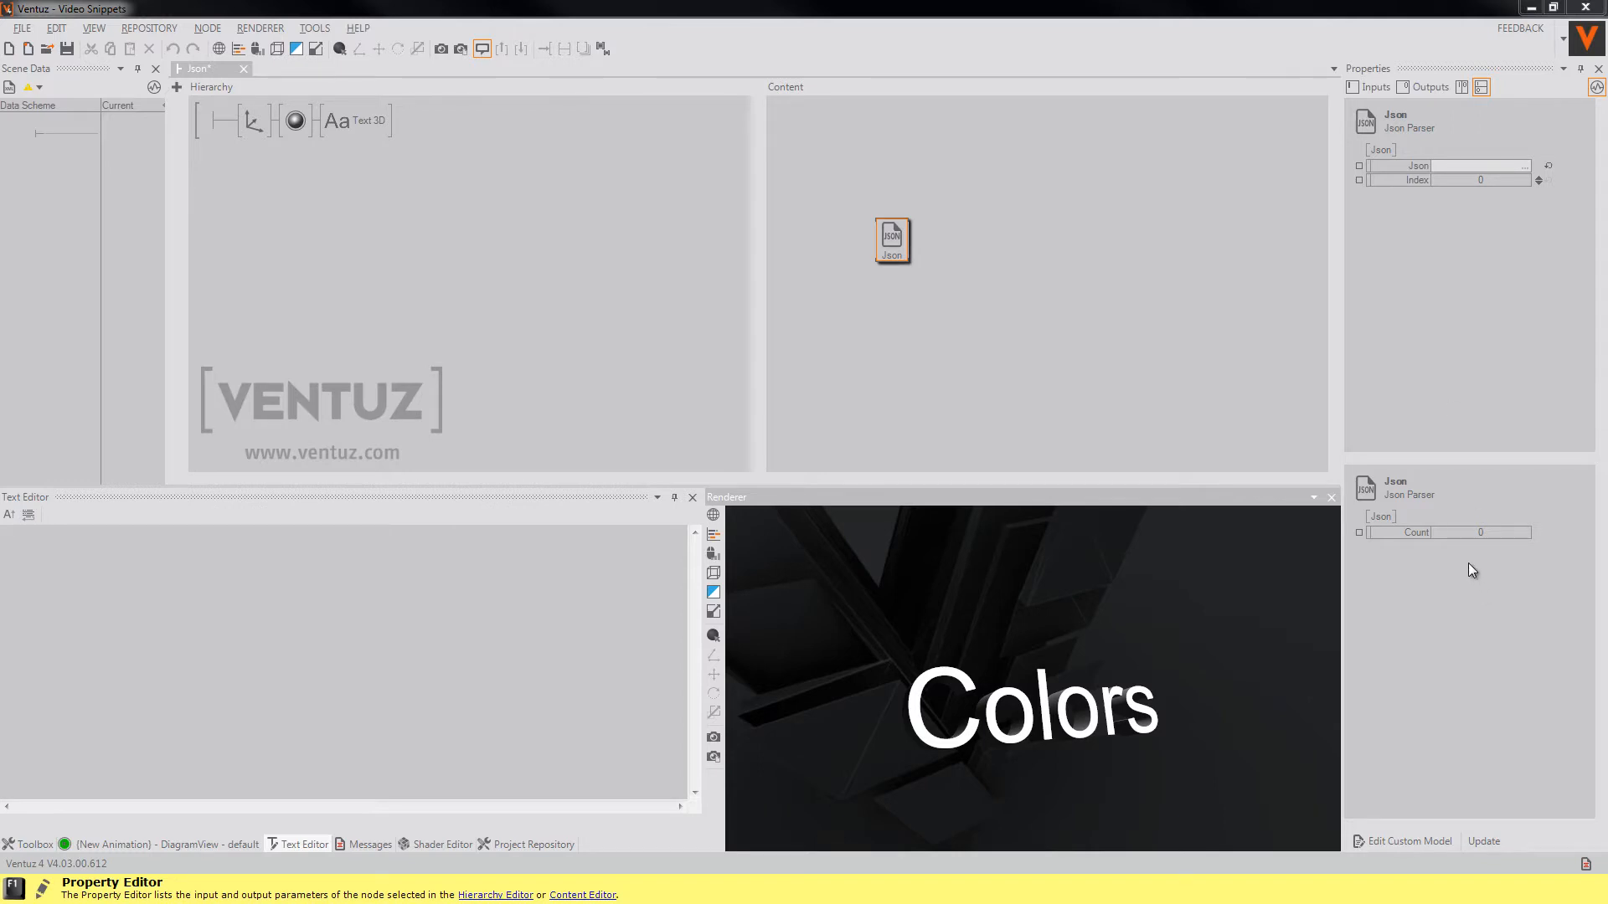
{"action": "mouse_move", "coordinate": [1486, 546]}
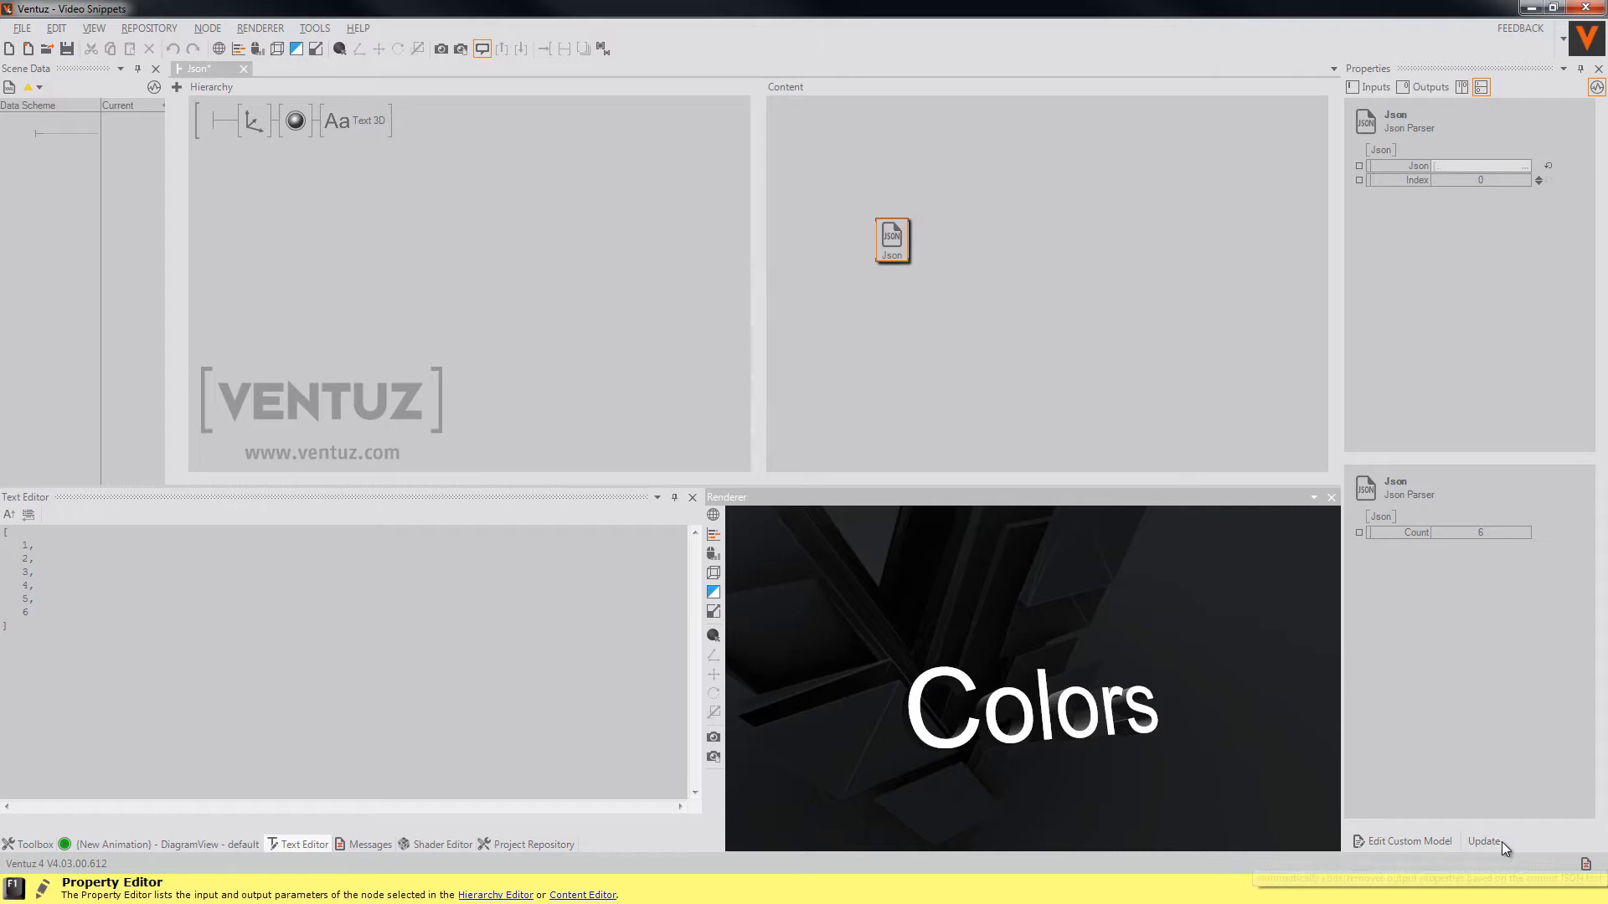
{"action": "left_click", "coordinate": [1484, 841]}
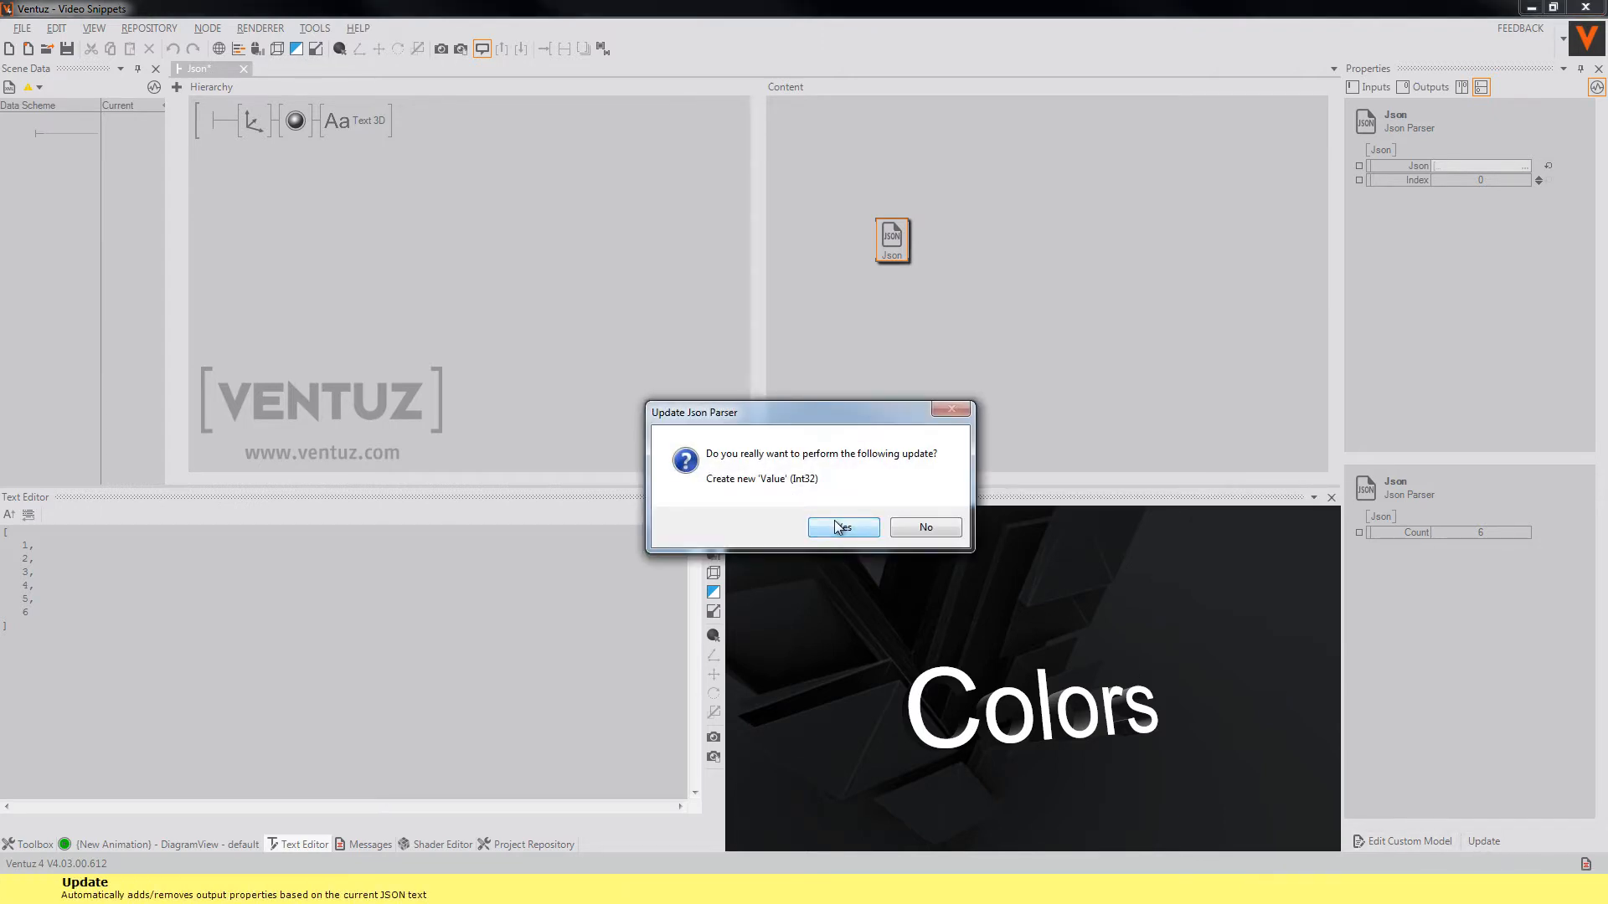
{"action": "left_click", "coordinate": [842, 528]}
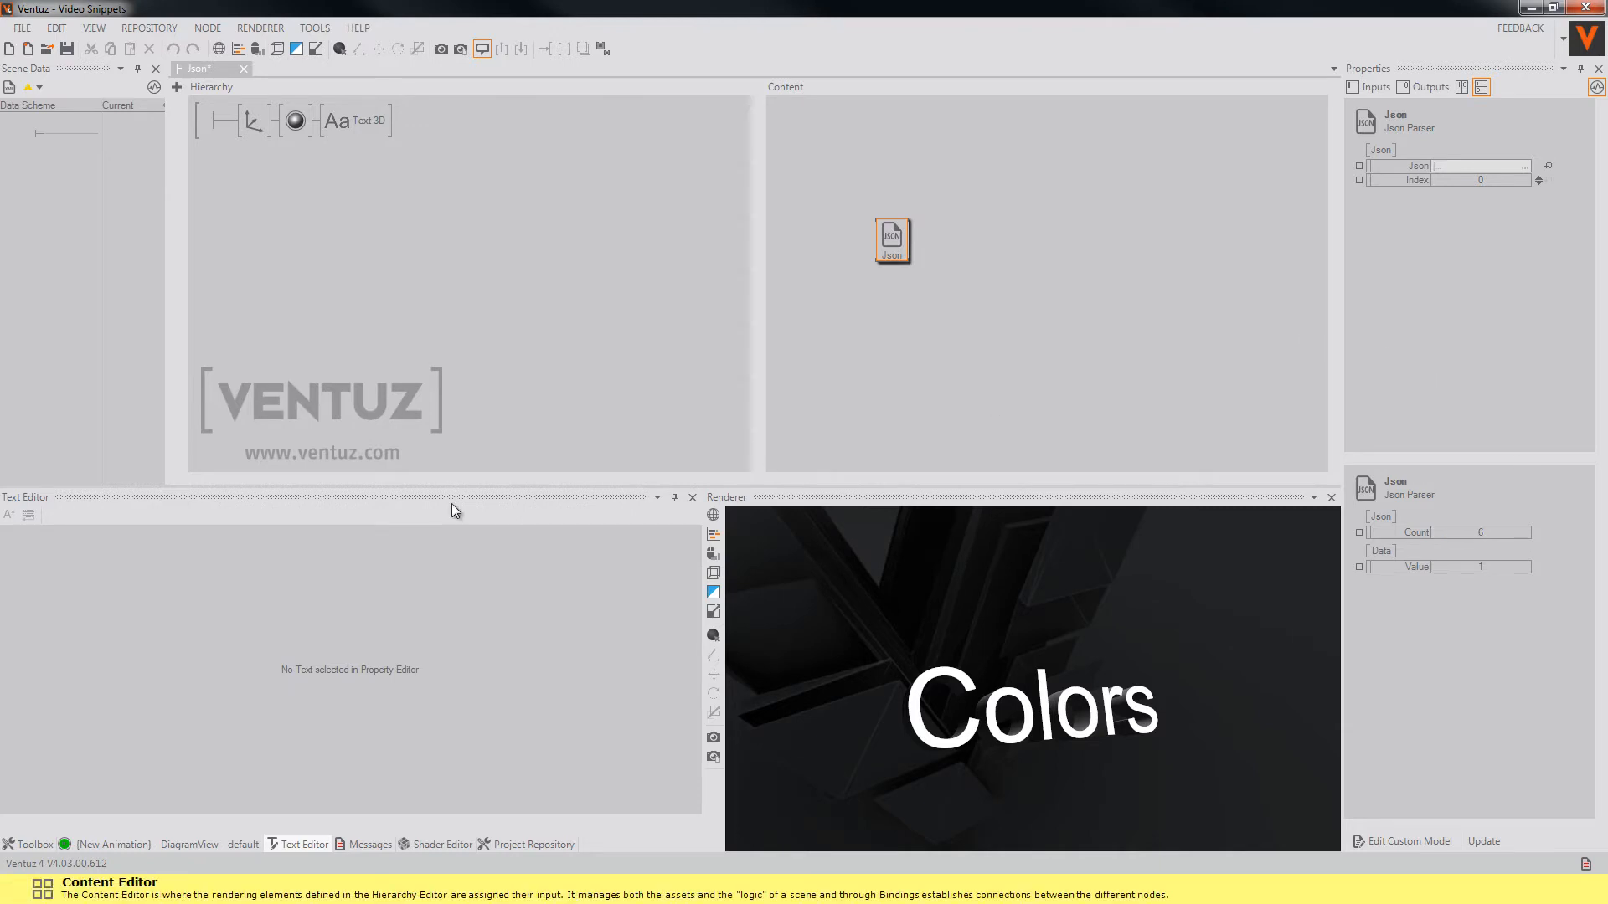
- Raise the Json Parser's Index to 4 so its Value output reads 4
{"action": "left_click", "coordinate": [1524, 166]}
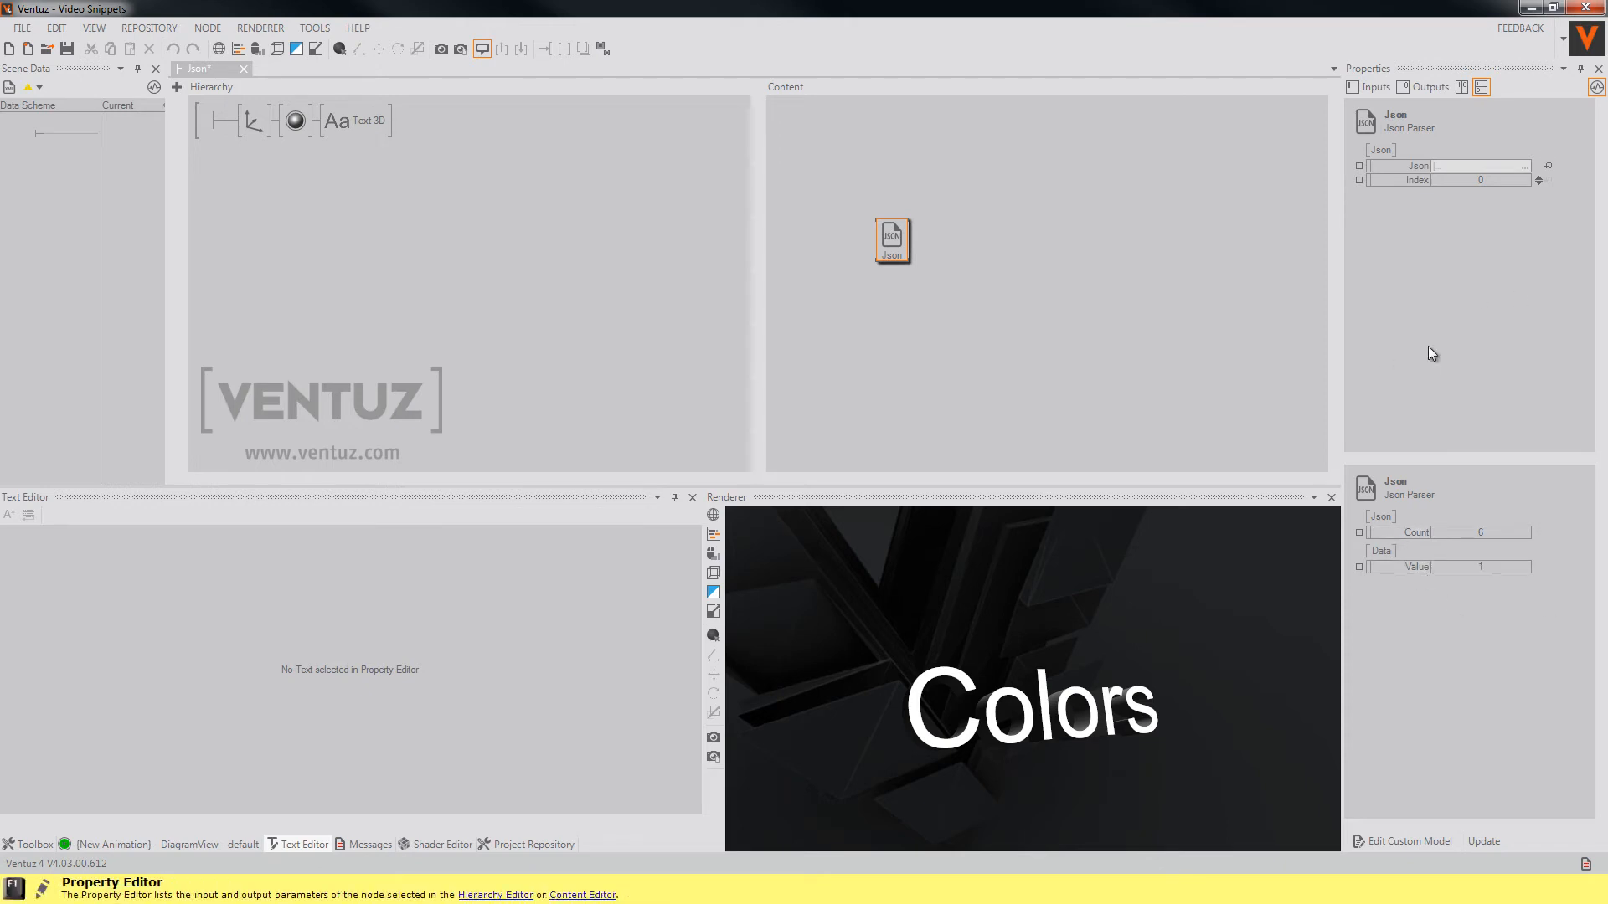
{"action": "left_click", "coordinate": [1527, 166]}
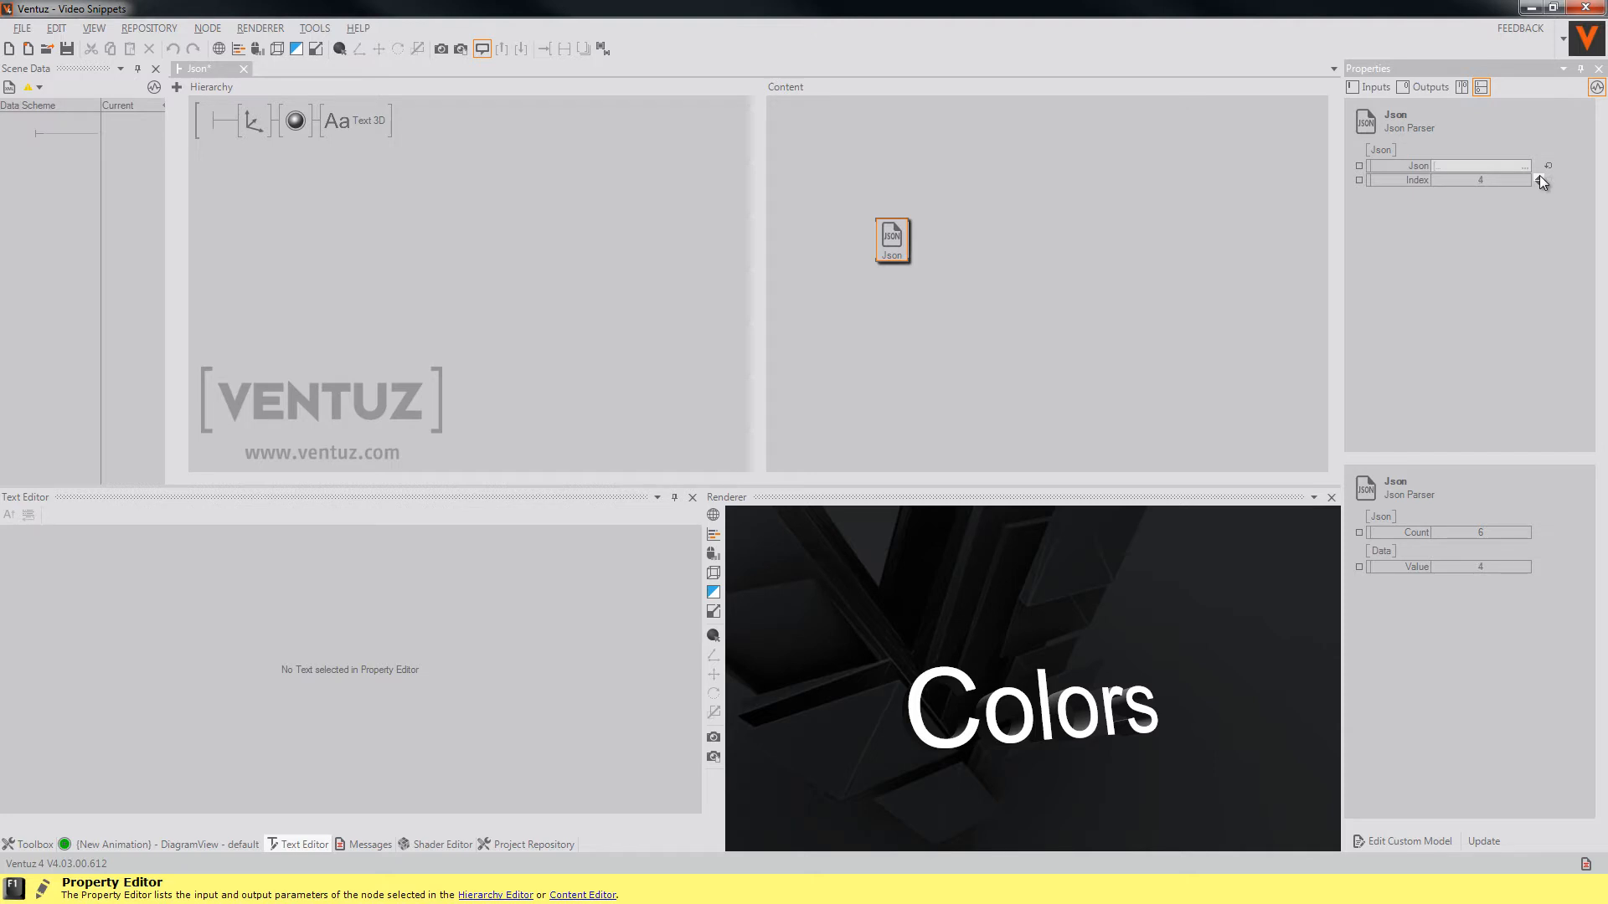
{"action": "left_click", "coordinate": [1538, 175]}
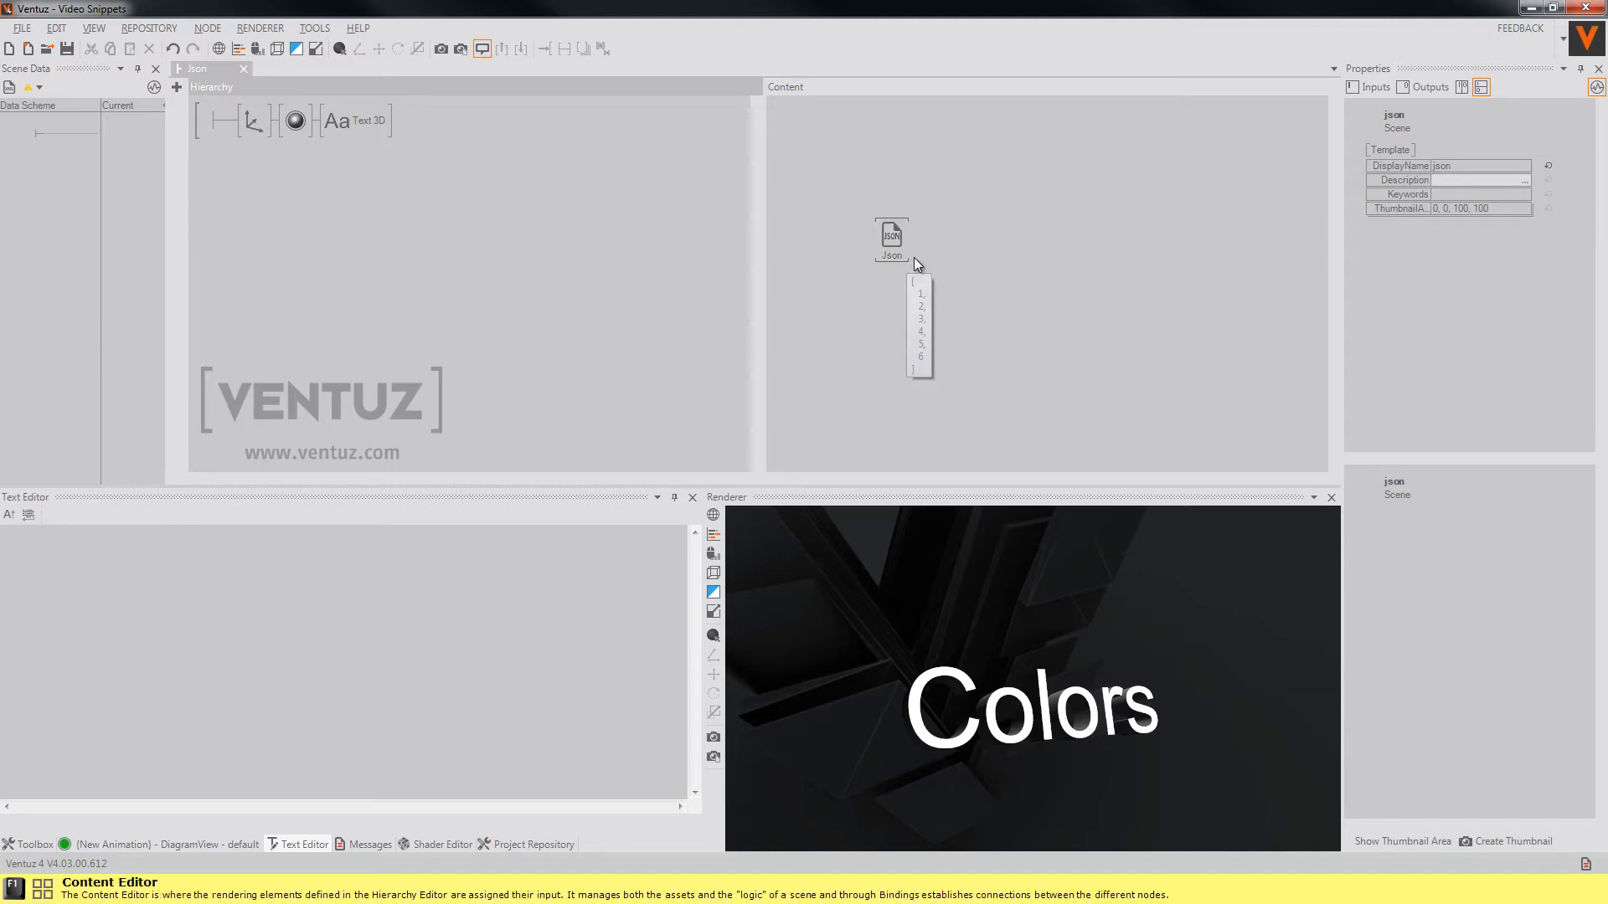
- Bind the TxtFile node's colors.json text to the parser and rebuild its Name, Red, Green, Blue outputs
{"action": "left_click", "coordinate": [892, 238]}
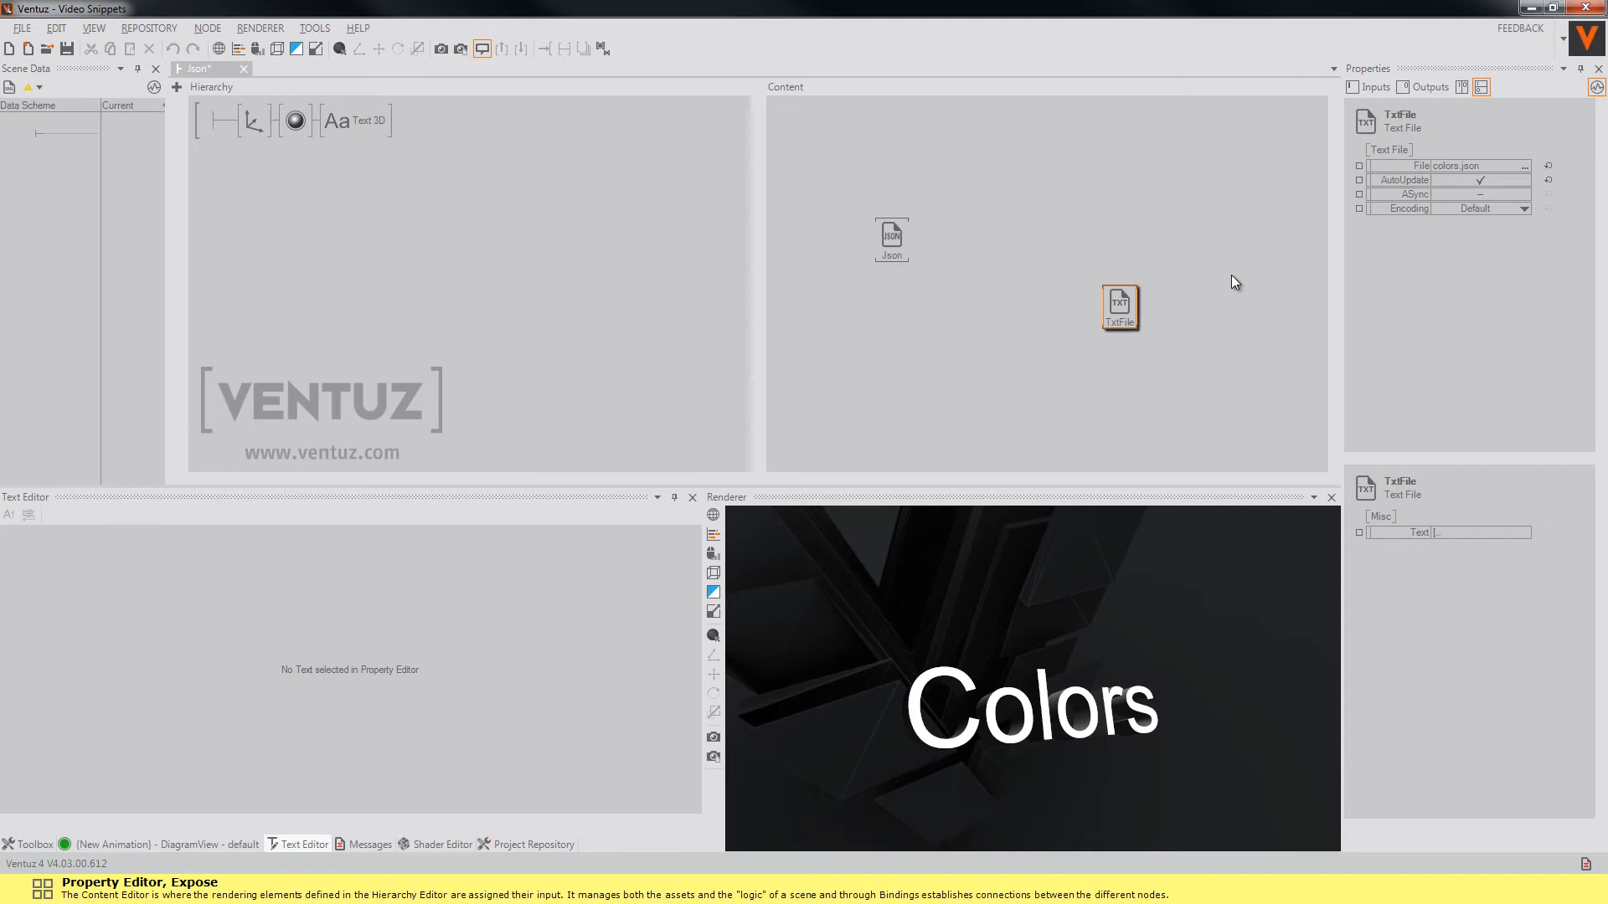
{"action": "mouse_move", "coordinate": [1121, 305]}
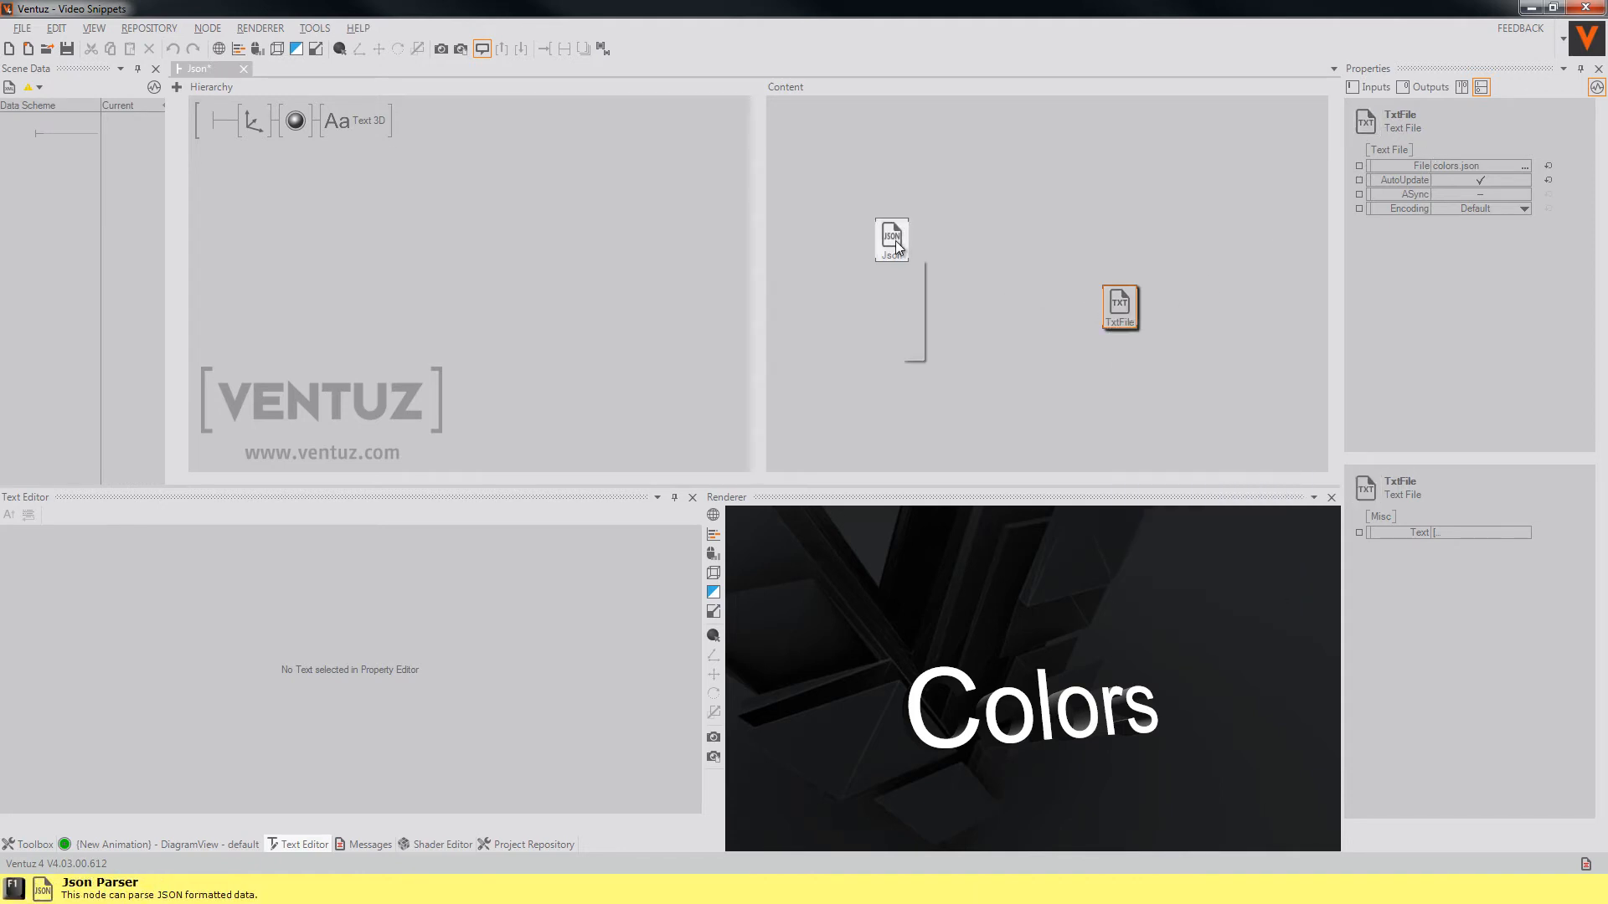
{"action": "left_click", "coordinate": [891, 239]}
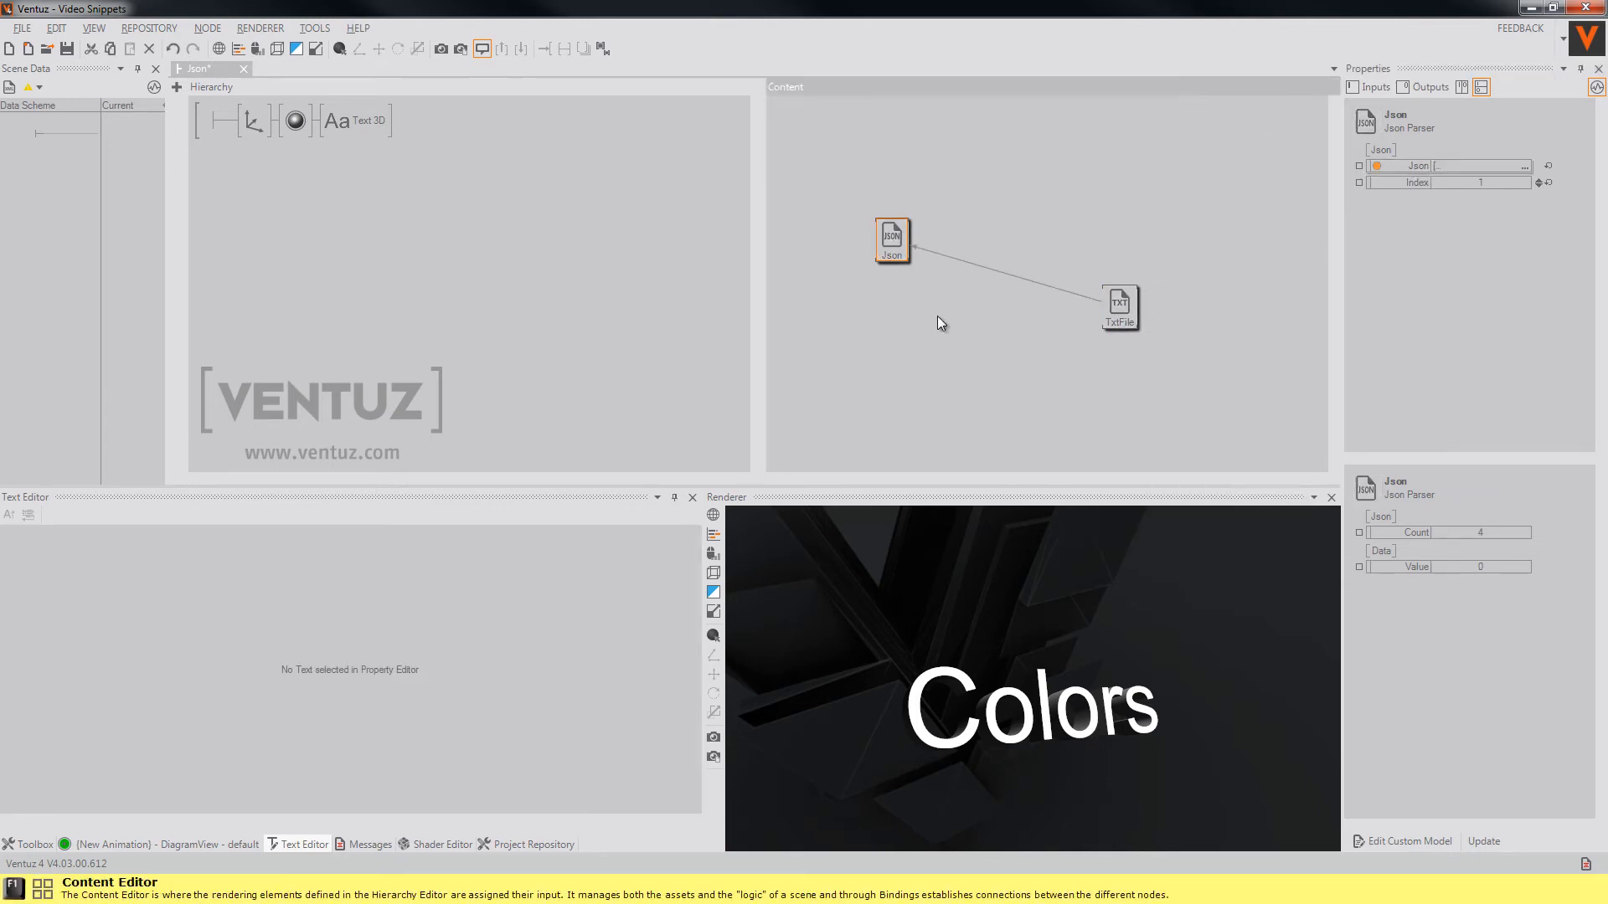
{"action": "left_click", "coordinate": [1483, 841]}
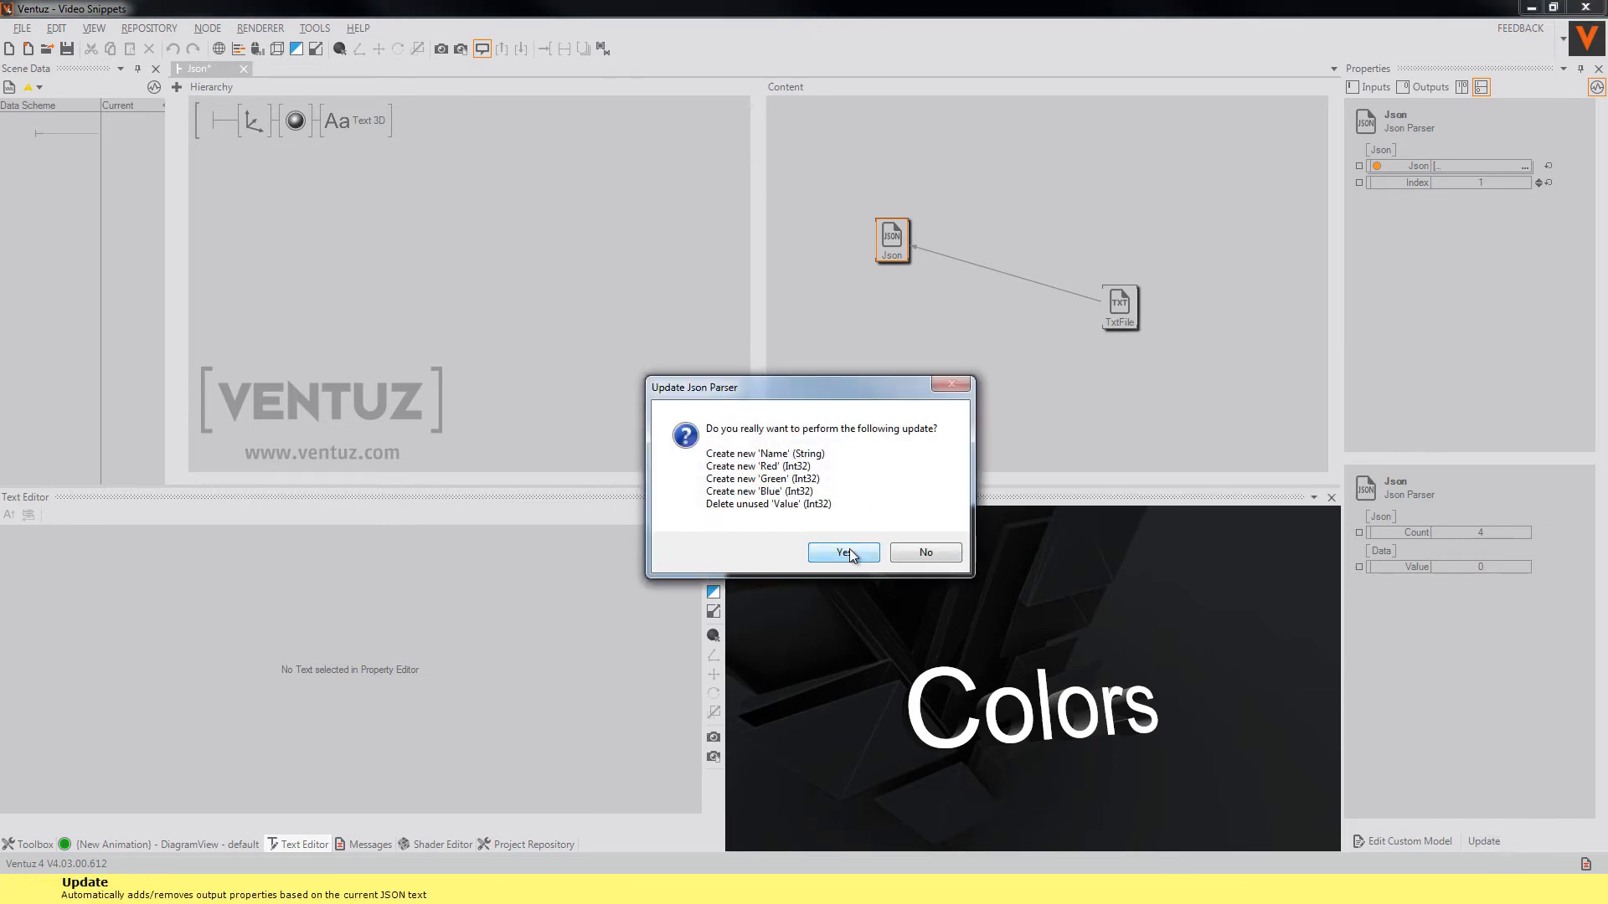
{"action": "left_click", "coordinate": [842, 552]}
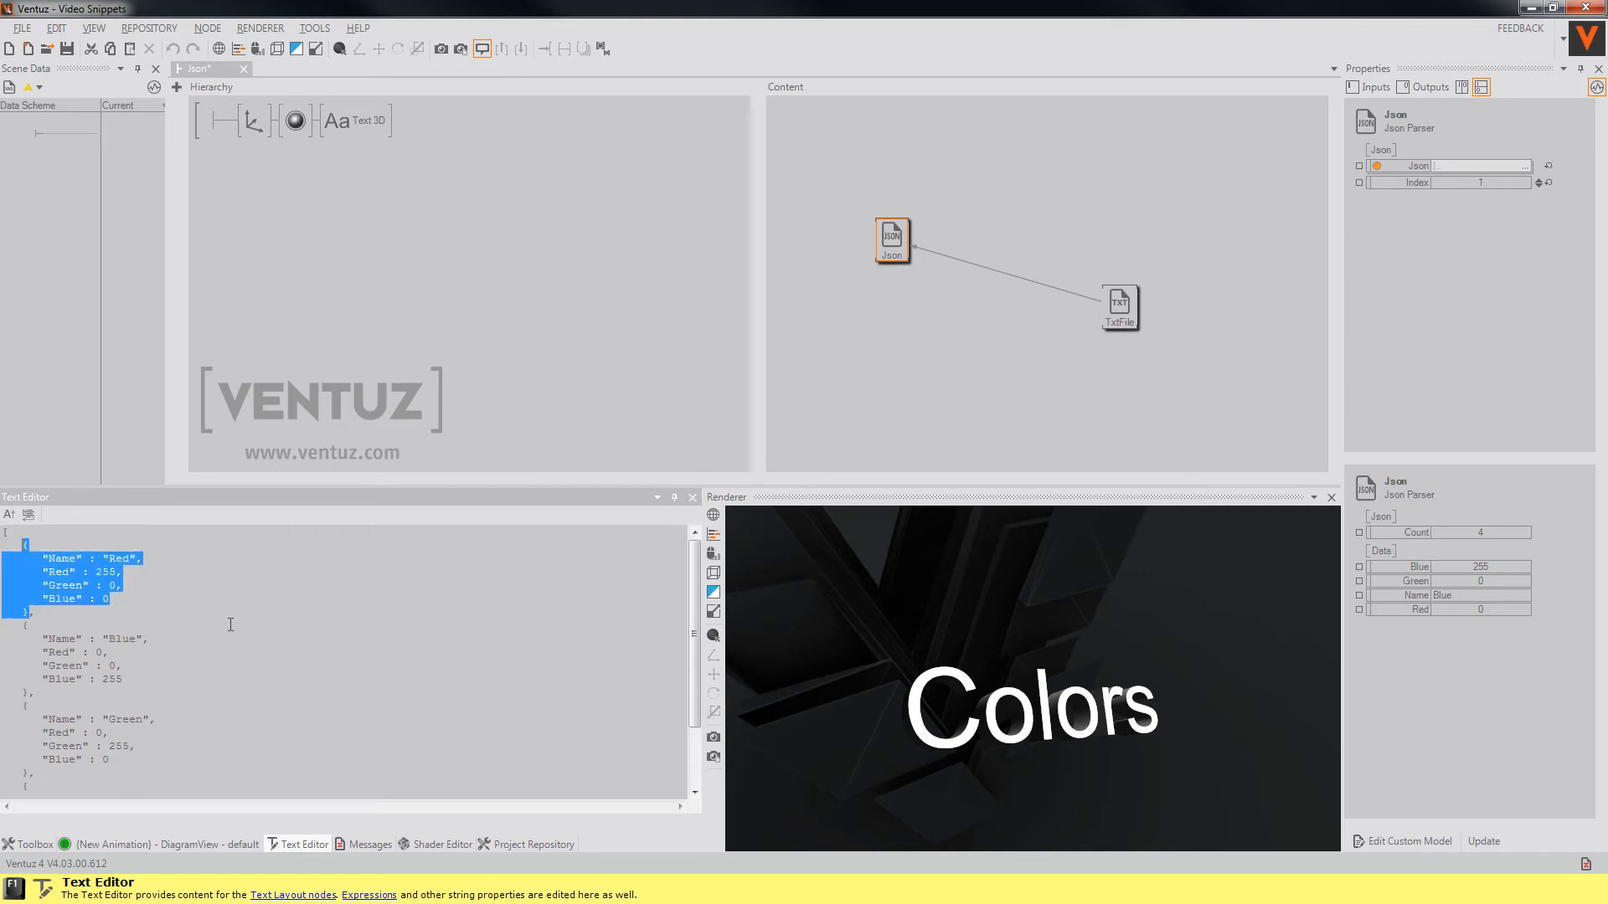
- Show the Text 3D node's content nodes beside the Json and TxtFile nodes
{"action": "left_click", "coordinate": [40, 560]}
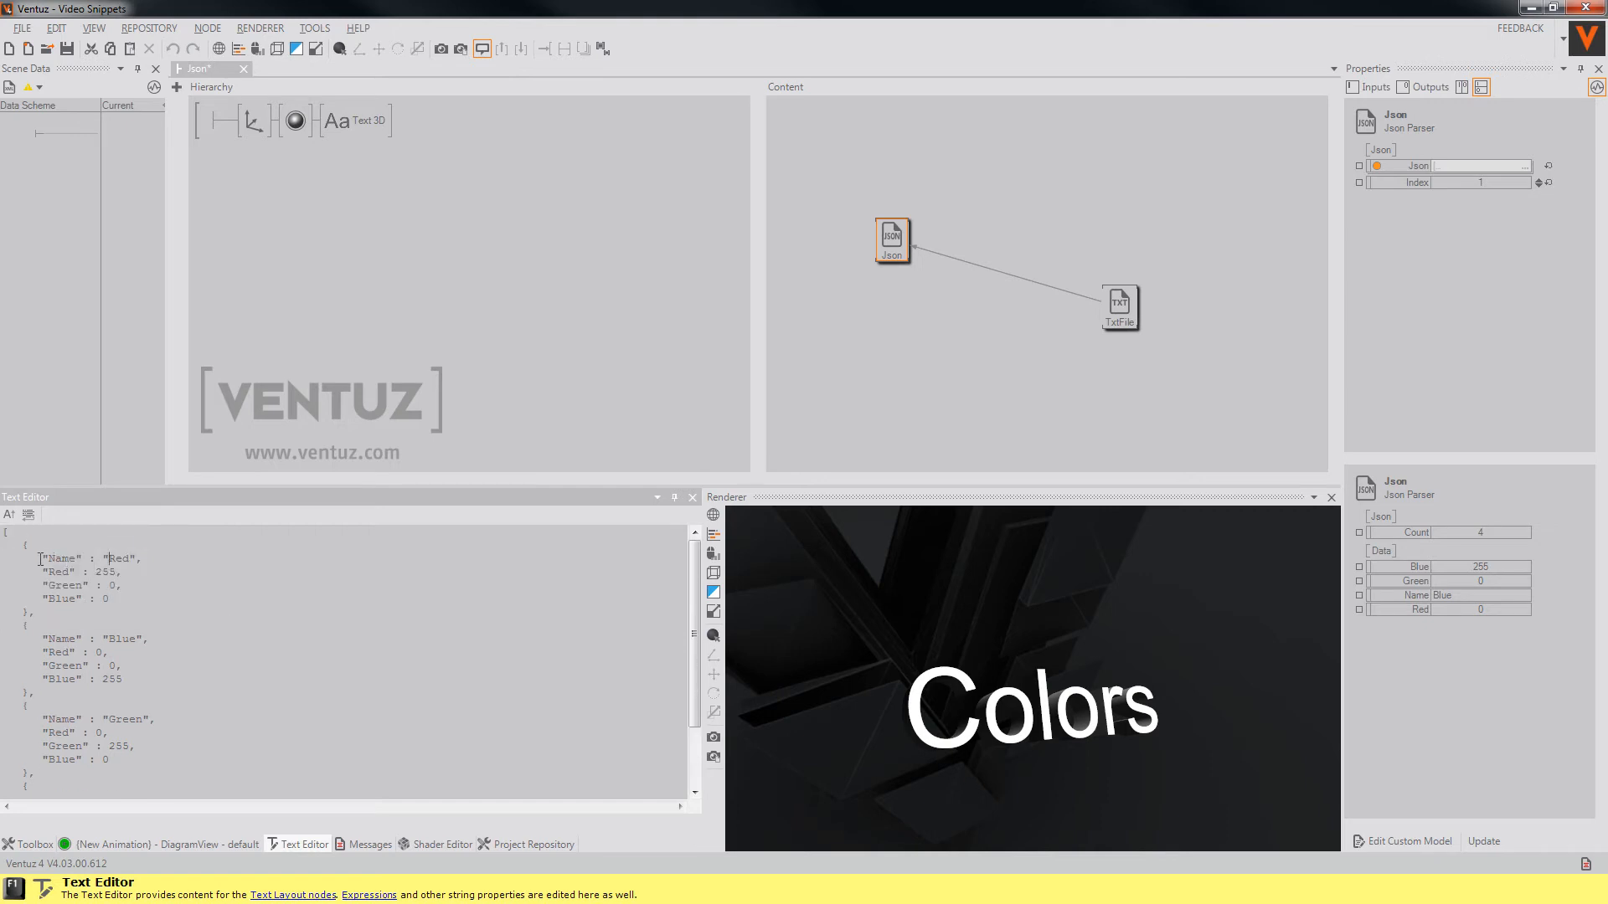
{"action": "double_click", "coordinate": [55, 571]}
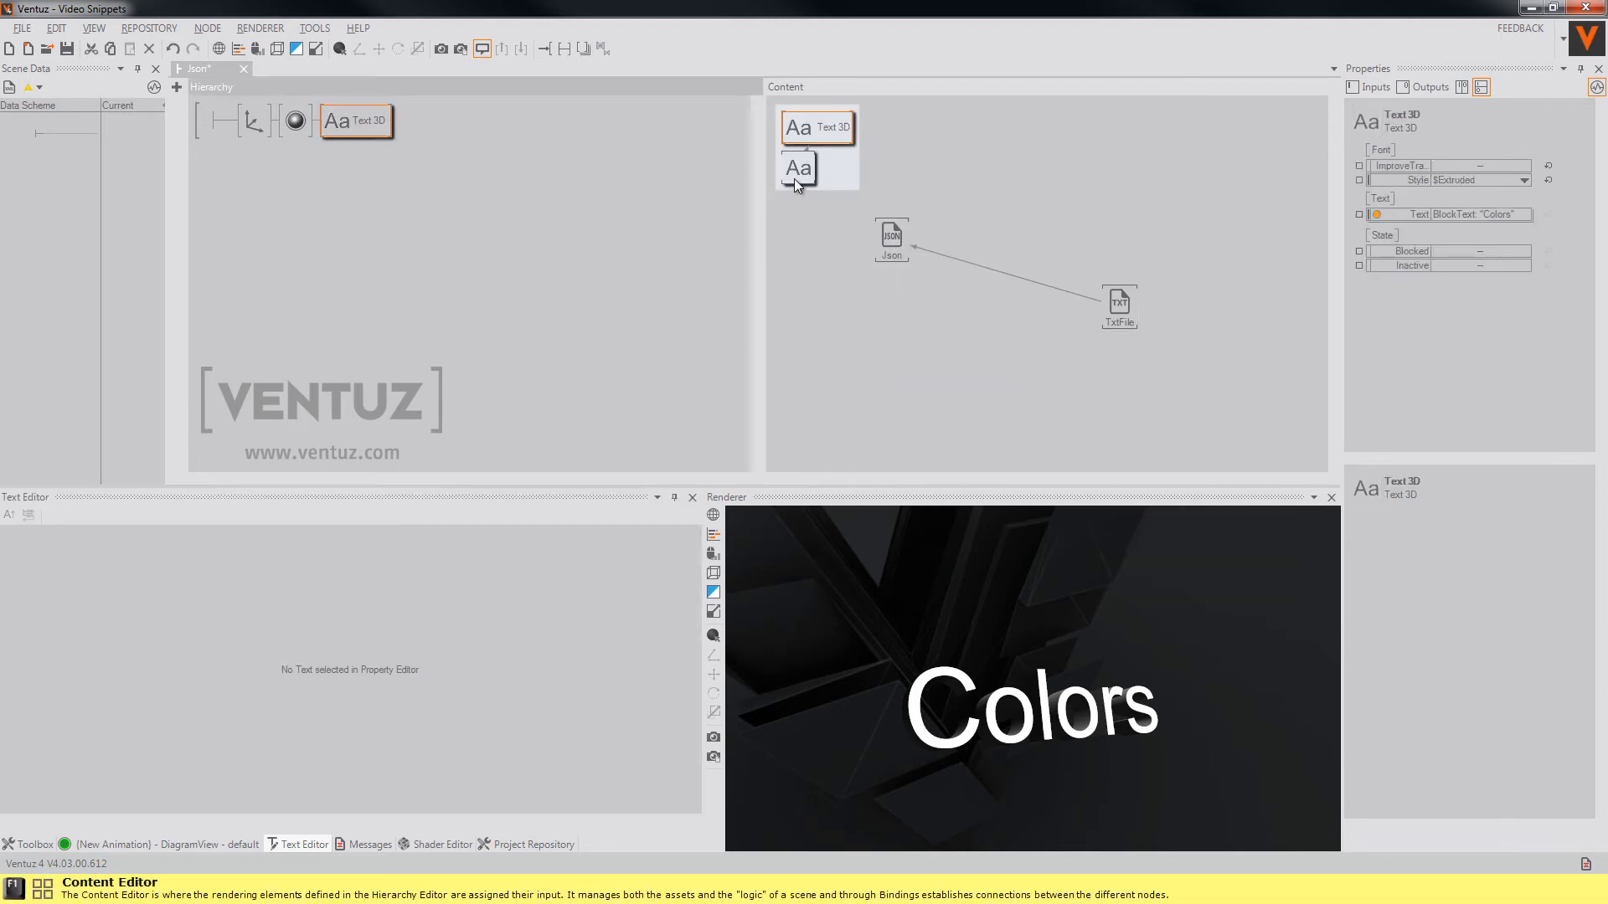
- Bind the parser's Name to the 3D text and its Red, Green, Blue values to the RGBA to Color node
{"action": "left_click", "coordinate": [798, 167]}
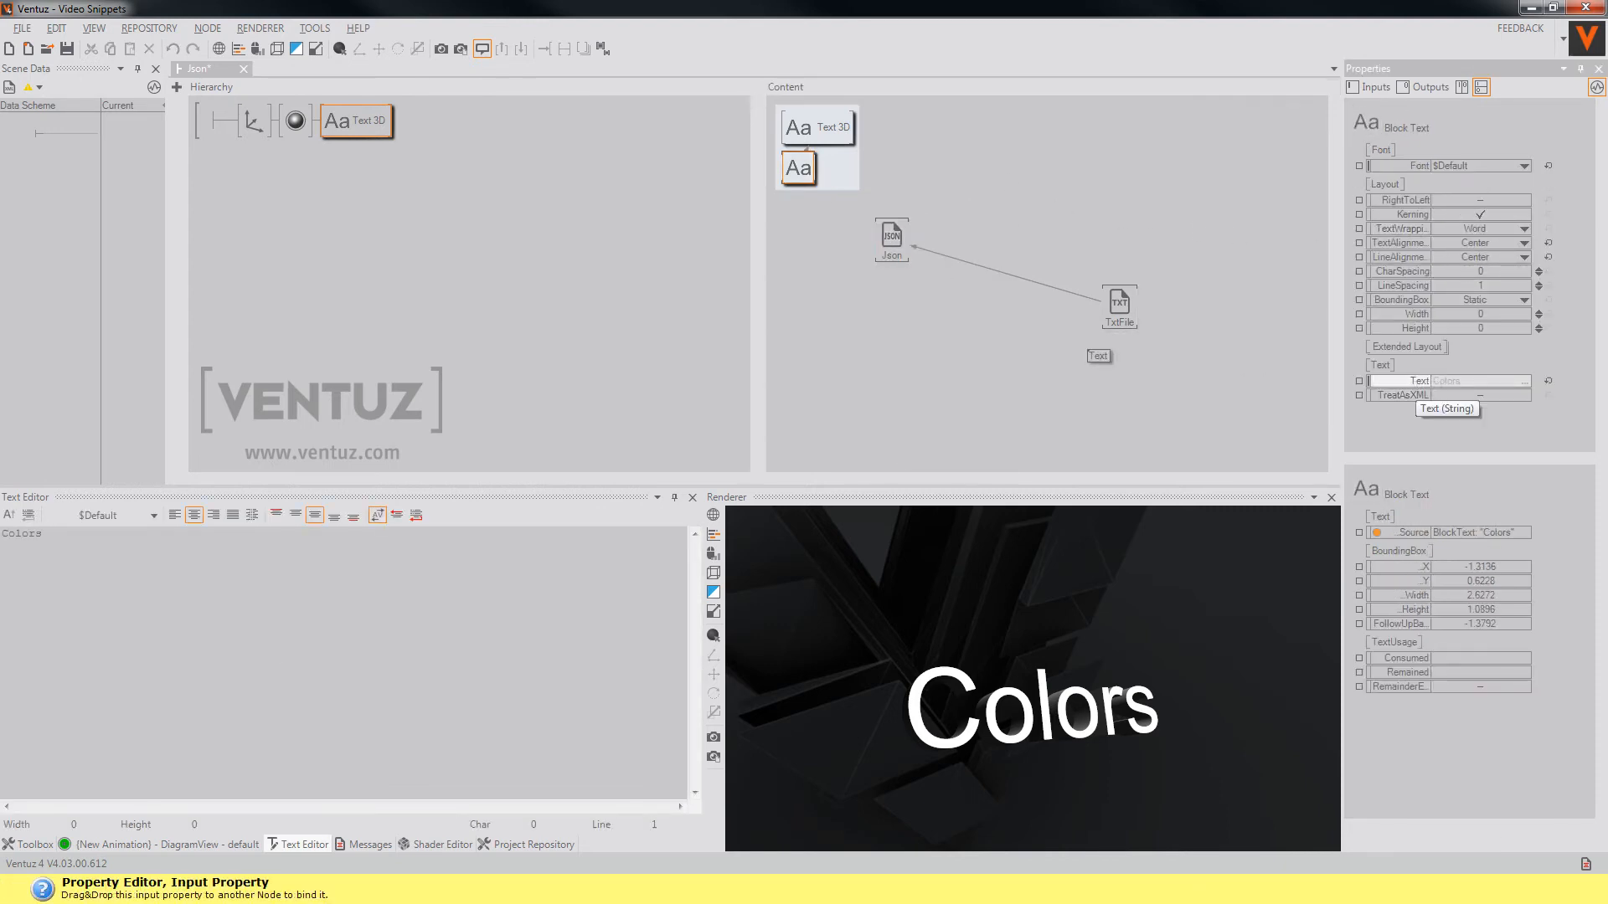
{"action": "left_click", "coordinate": [890, 235]}
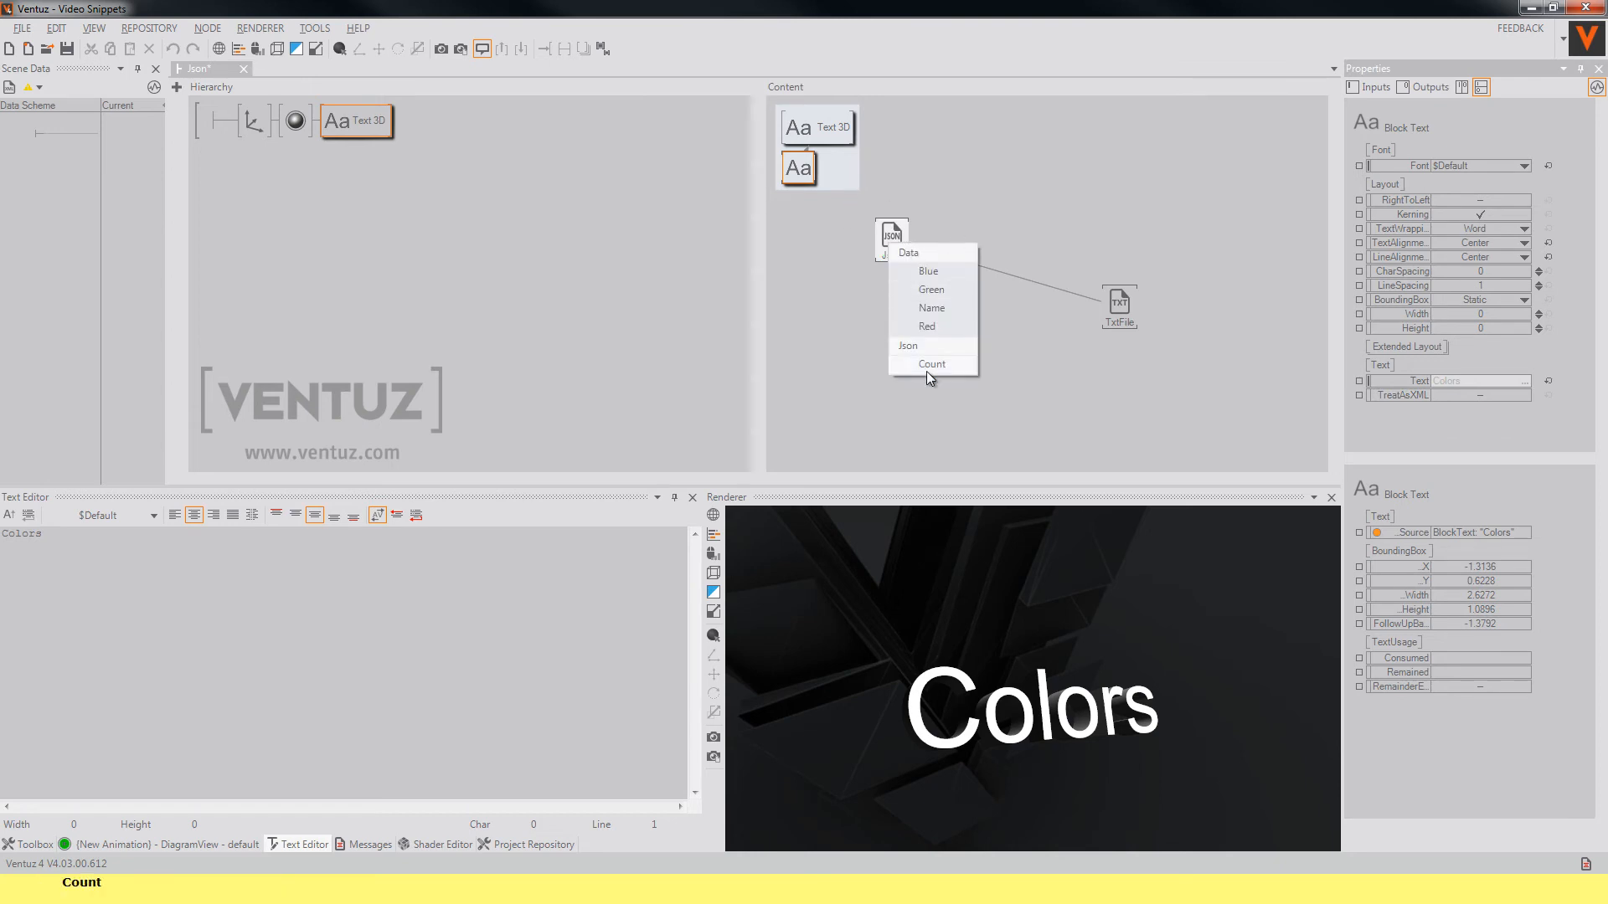
{"action": "left_click", "coordinate": [928, 271]}
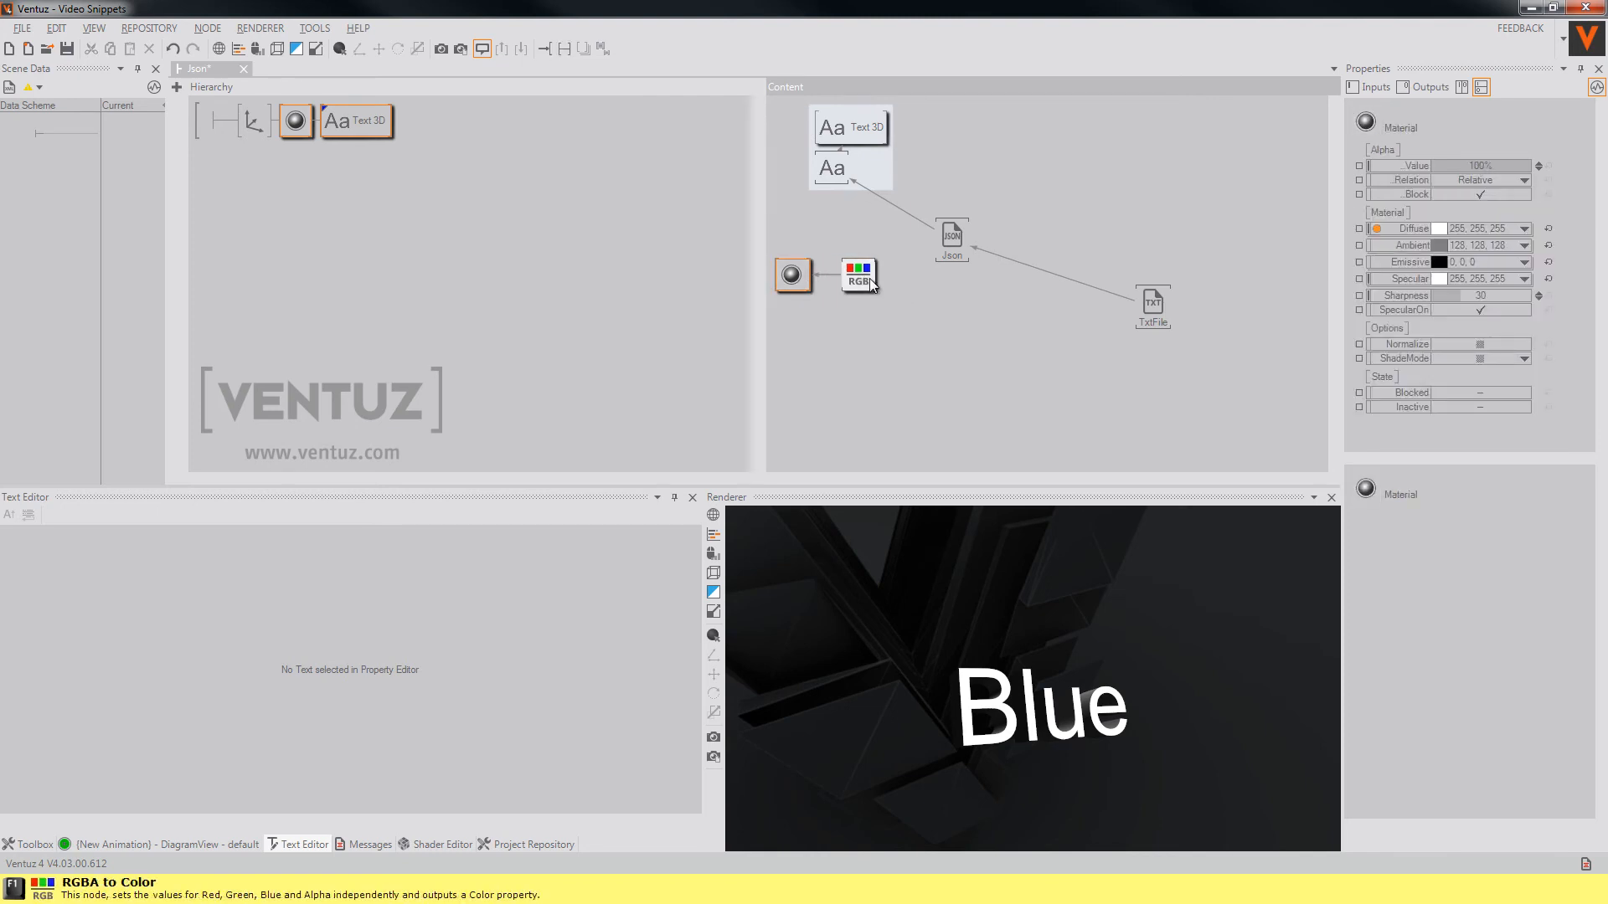
{"action": "left_click", "coordinate": [951, 236]}
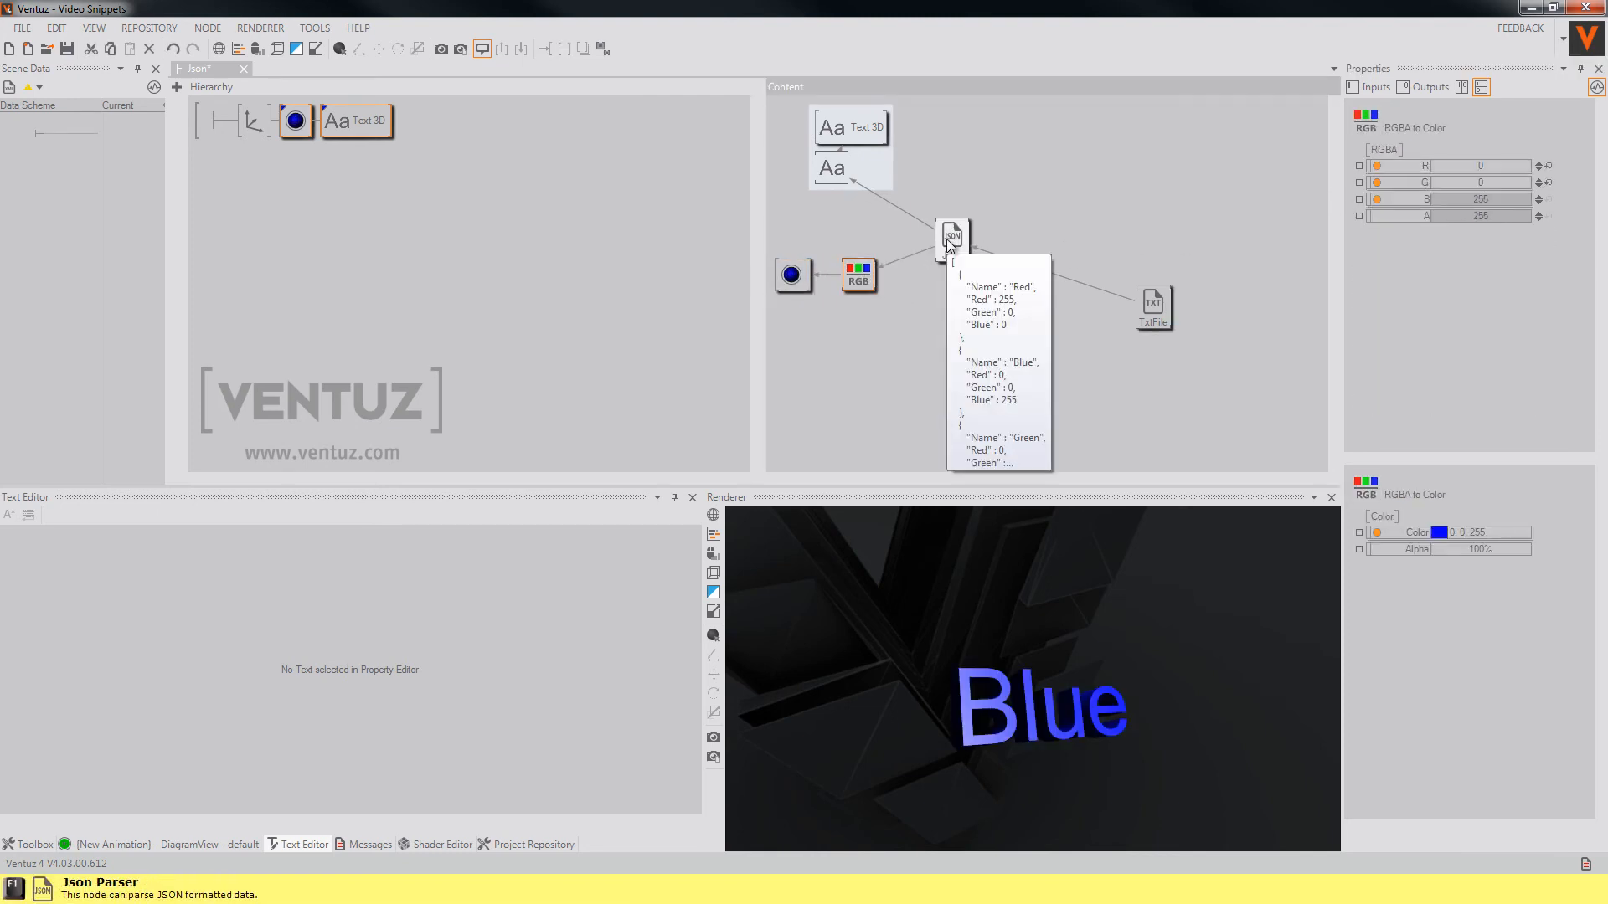
{"action": "left_click", "coordinate": [951, 236]}
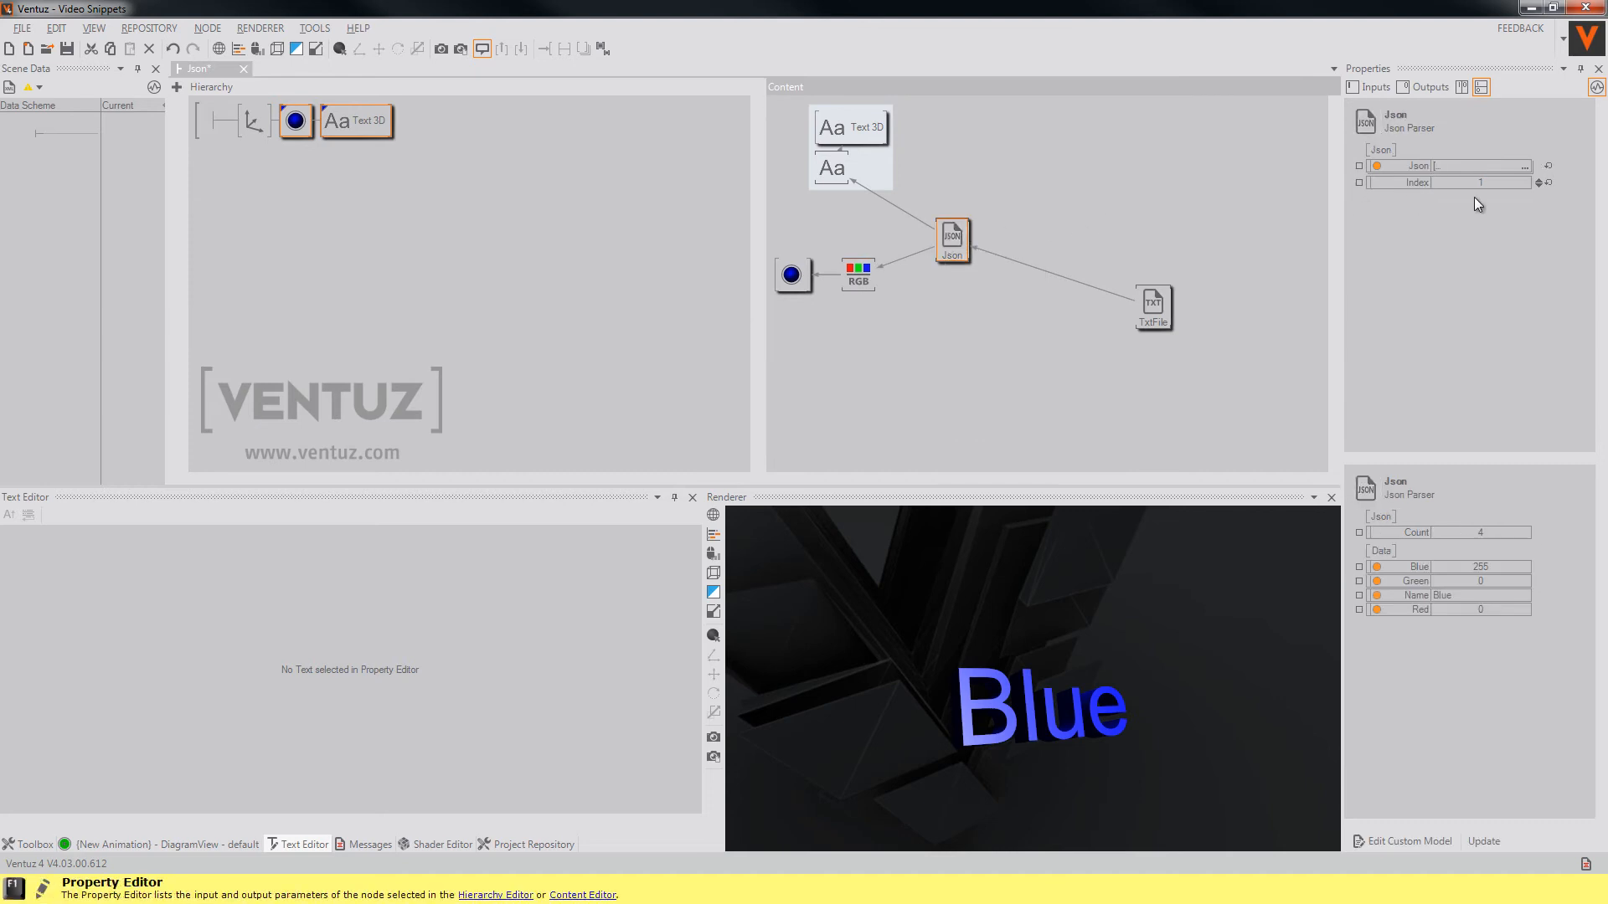
- Step the parser's Index through the colour entries so the 3D text ends reading Green
{"action": "left_click", "coordinate": [1544, 186]}
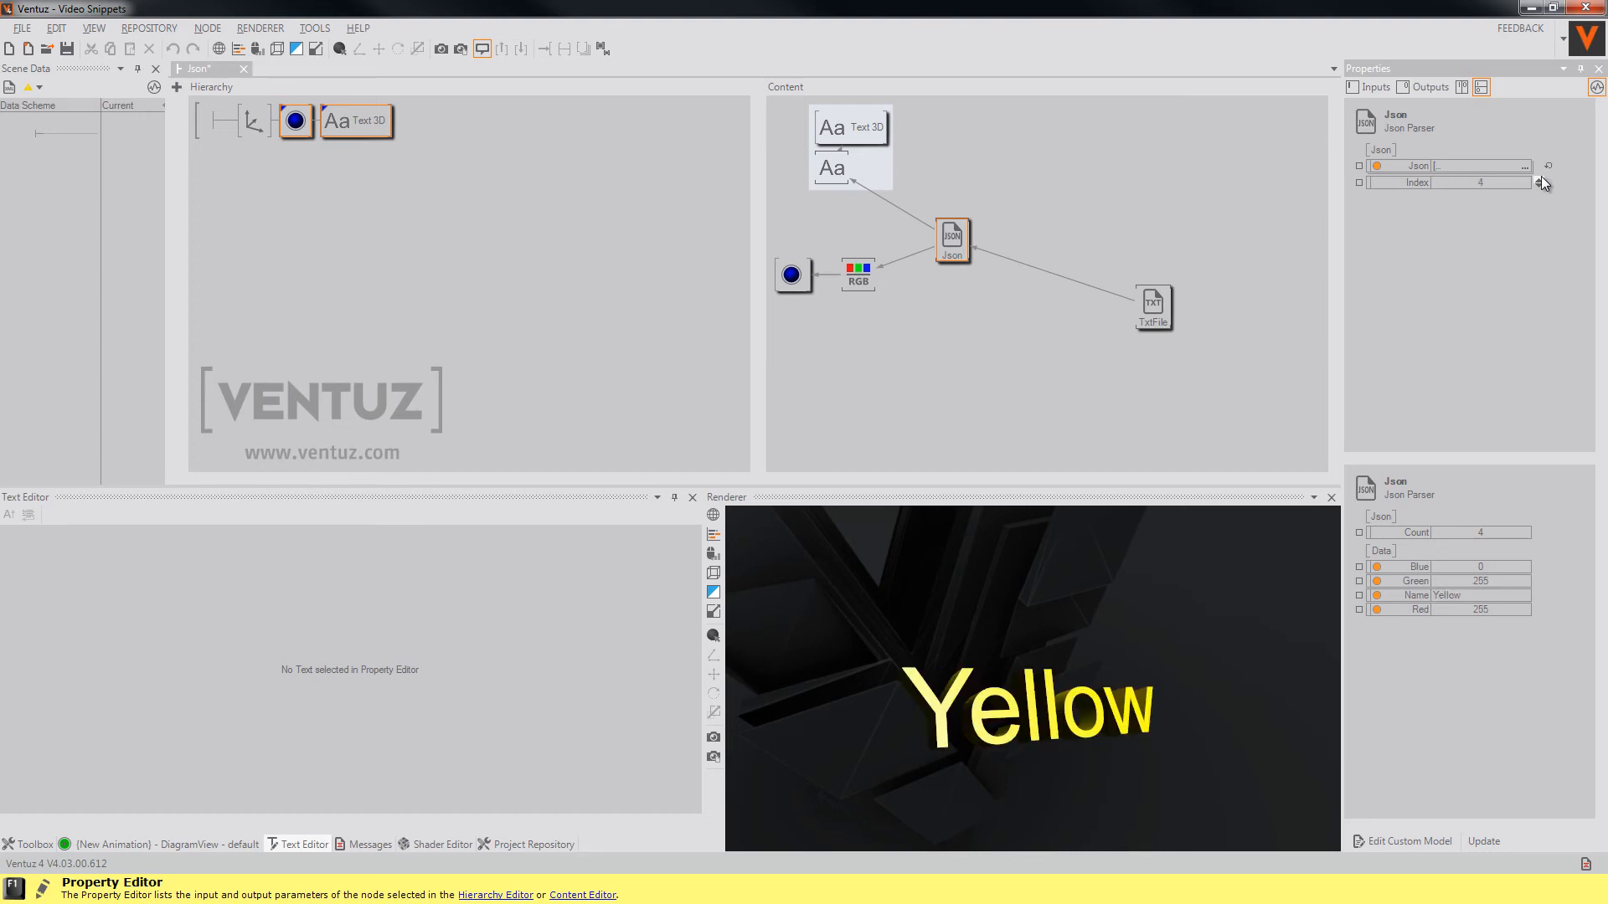
{"action": "left_click", "coordinate": [1541, 186]}
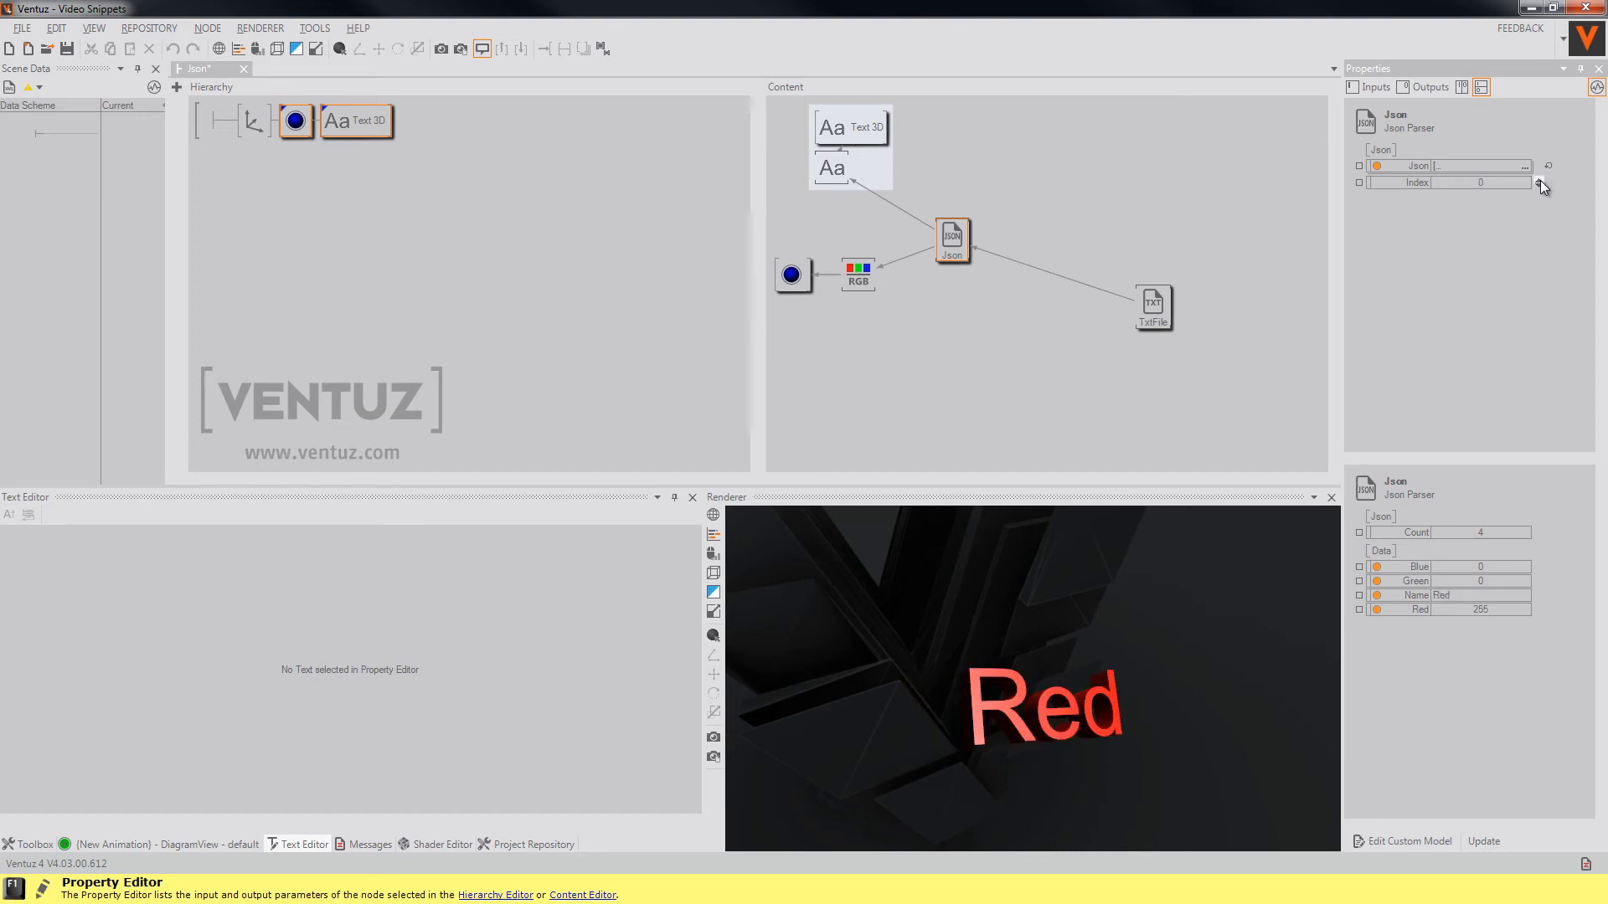
{"action": "left_click", "coordinate": [1540, 179]}
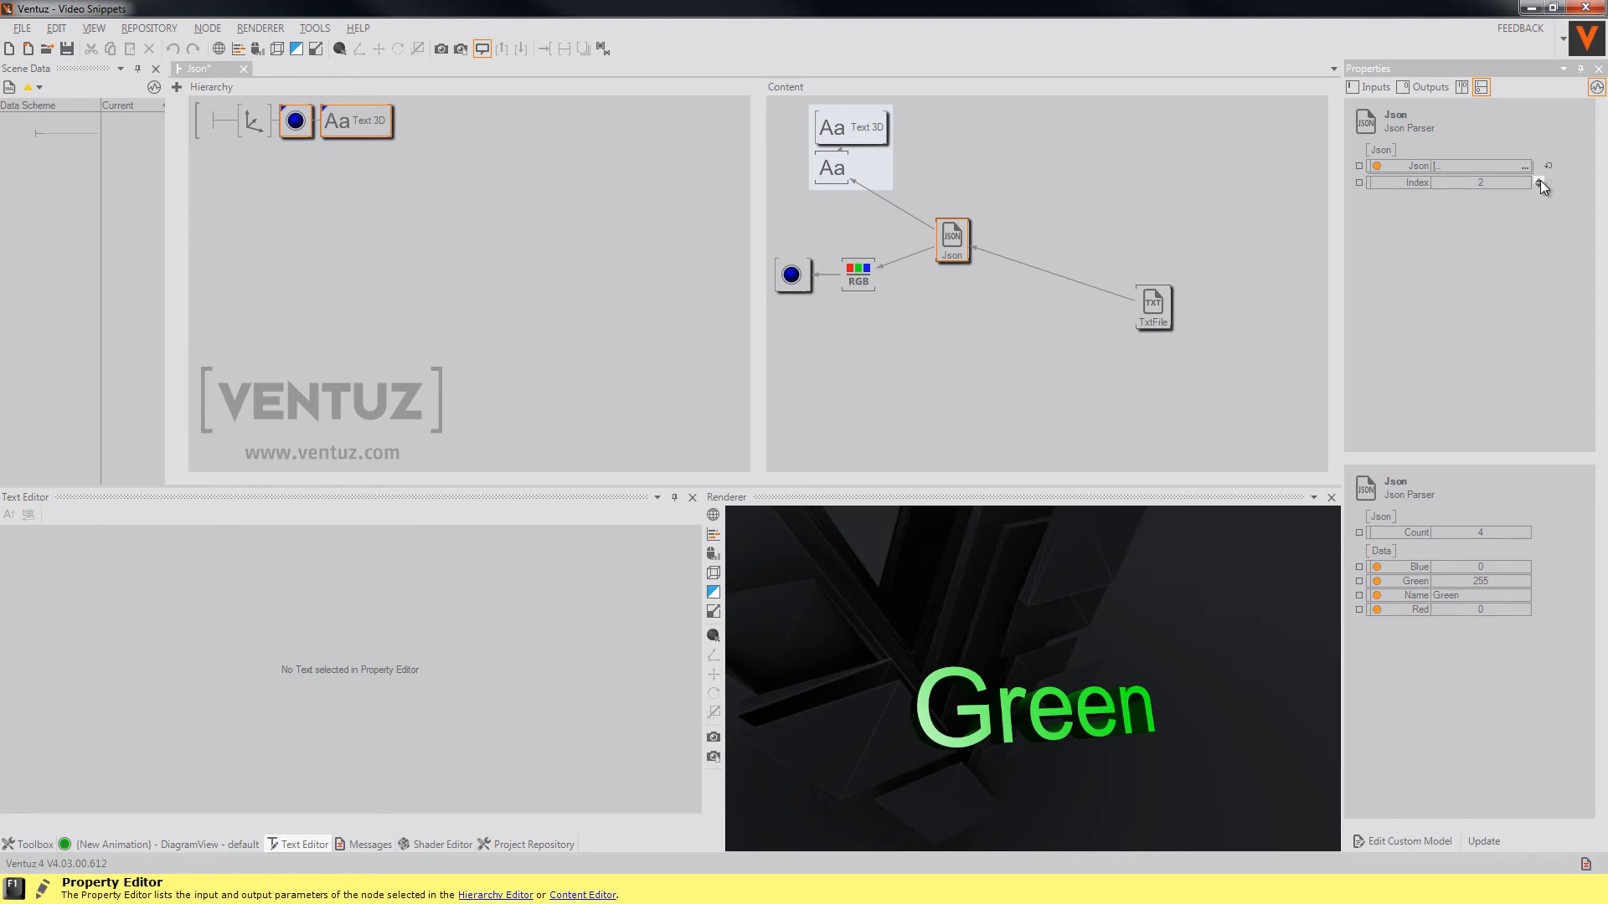
{"action": "left_click", "coordinate": [1541, 179]}
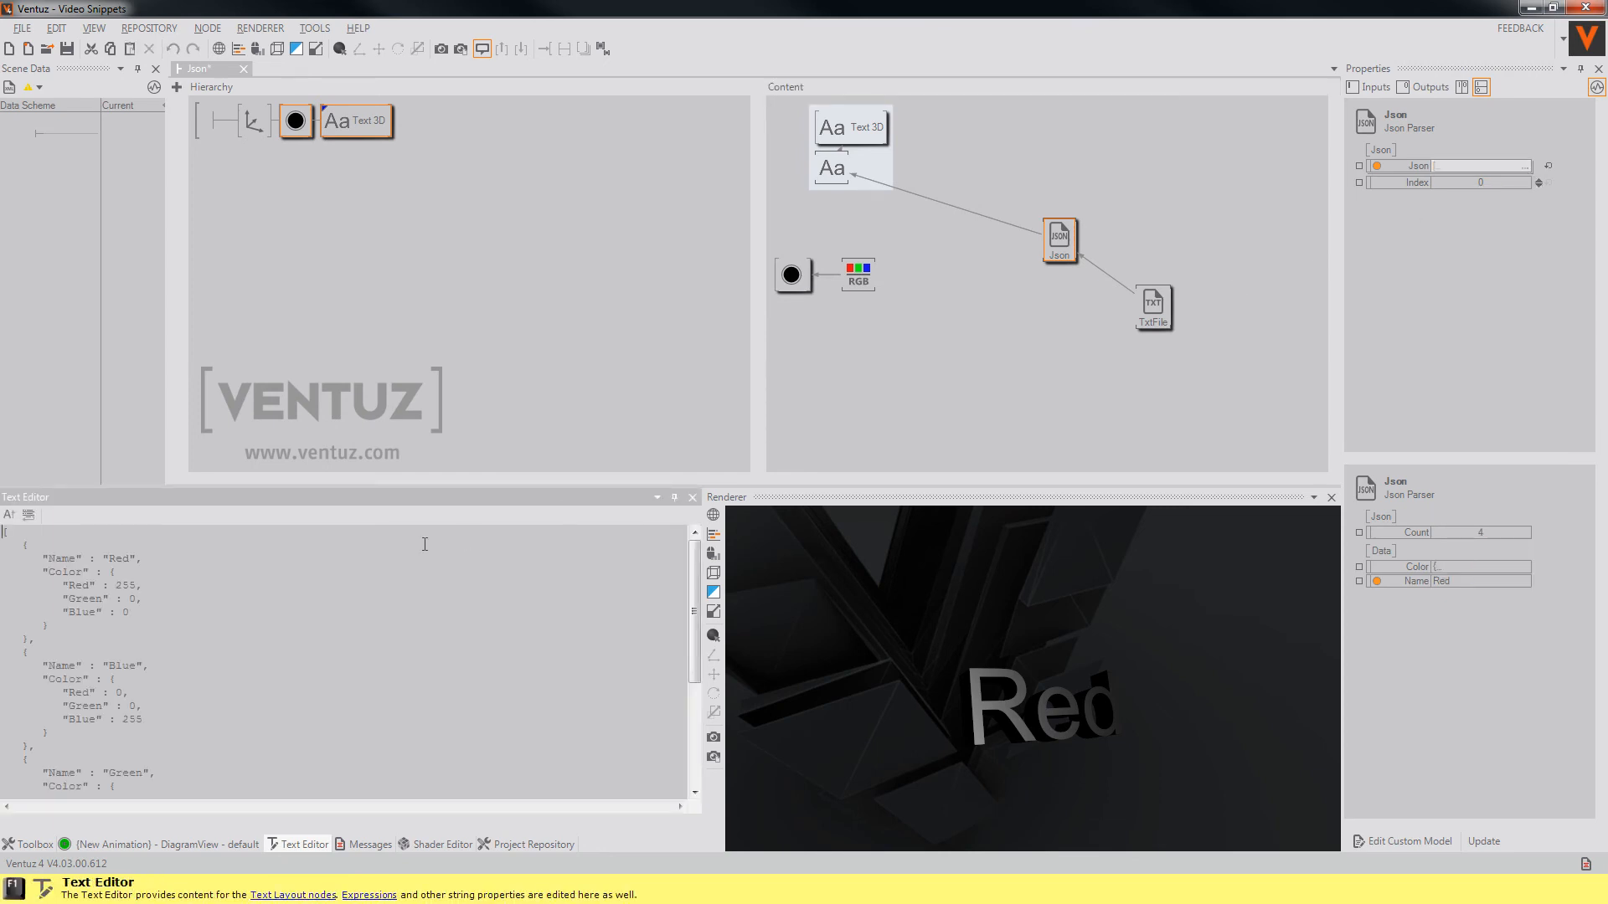
- Inspect the restructured JSON, selecting the Name and nested Color keys
{"action": "left_click_drag", "start_coordinate": [118, 585], "coordinate": [48, 623]}
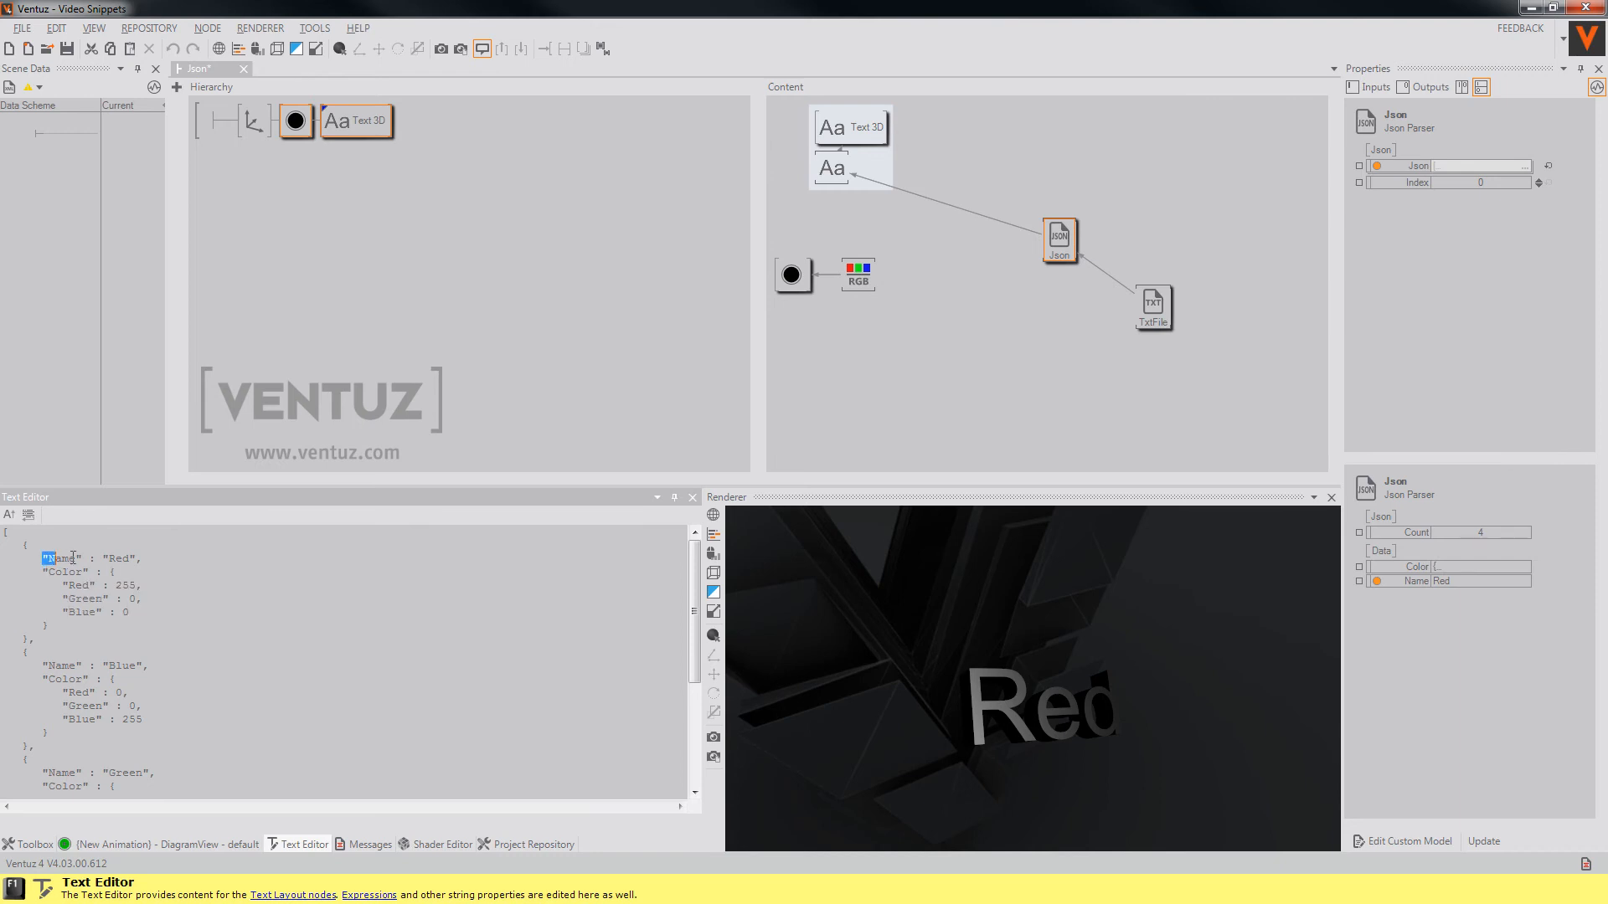
{"action": "double_click", "coordinate": [62, 558]}
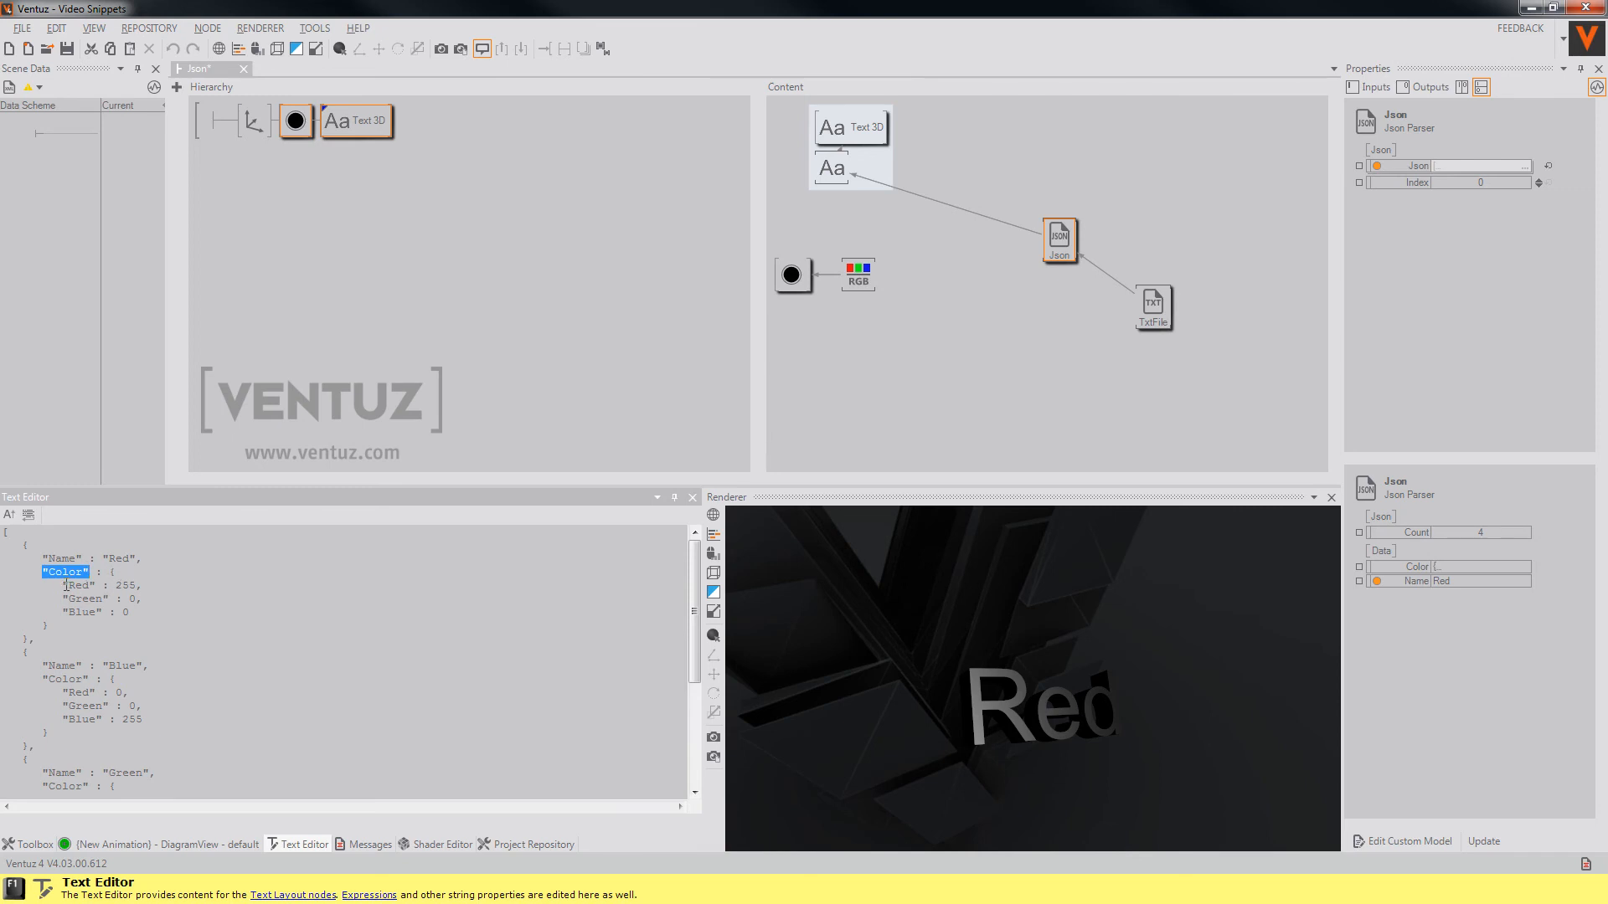
{"action": "left_click_drag", "start_coordinate": [64, 584], "coordinate": [126, 613]}
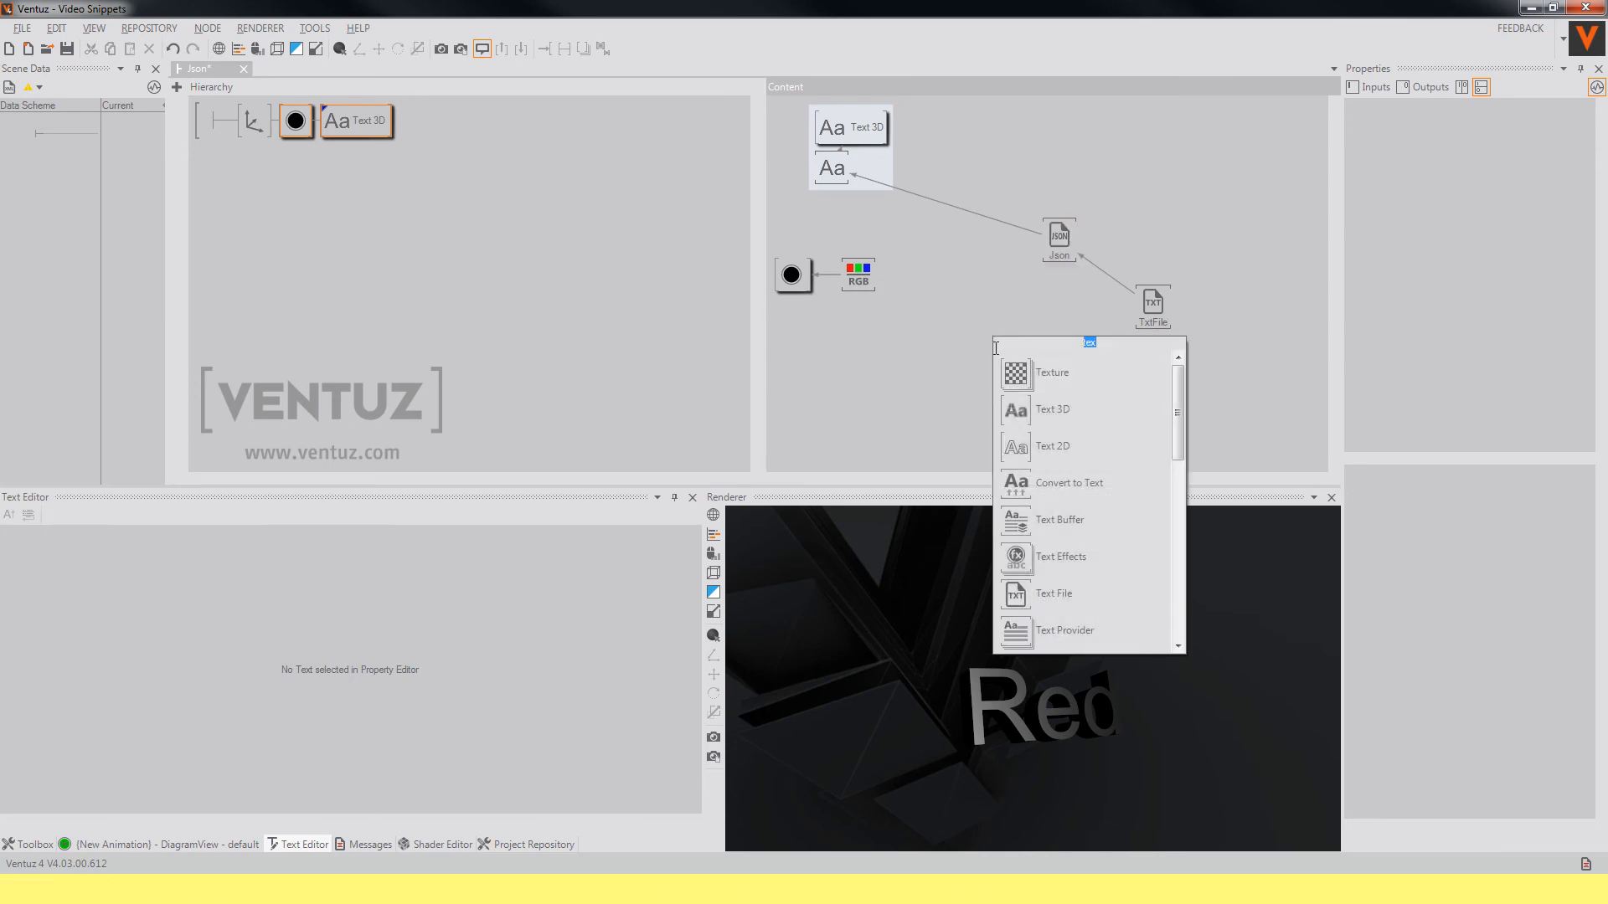
- Add a second Json Parser reading the Color output, confirming its Red, Green, Blue outputs
{"action": "type", "text": "json"}
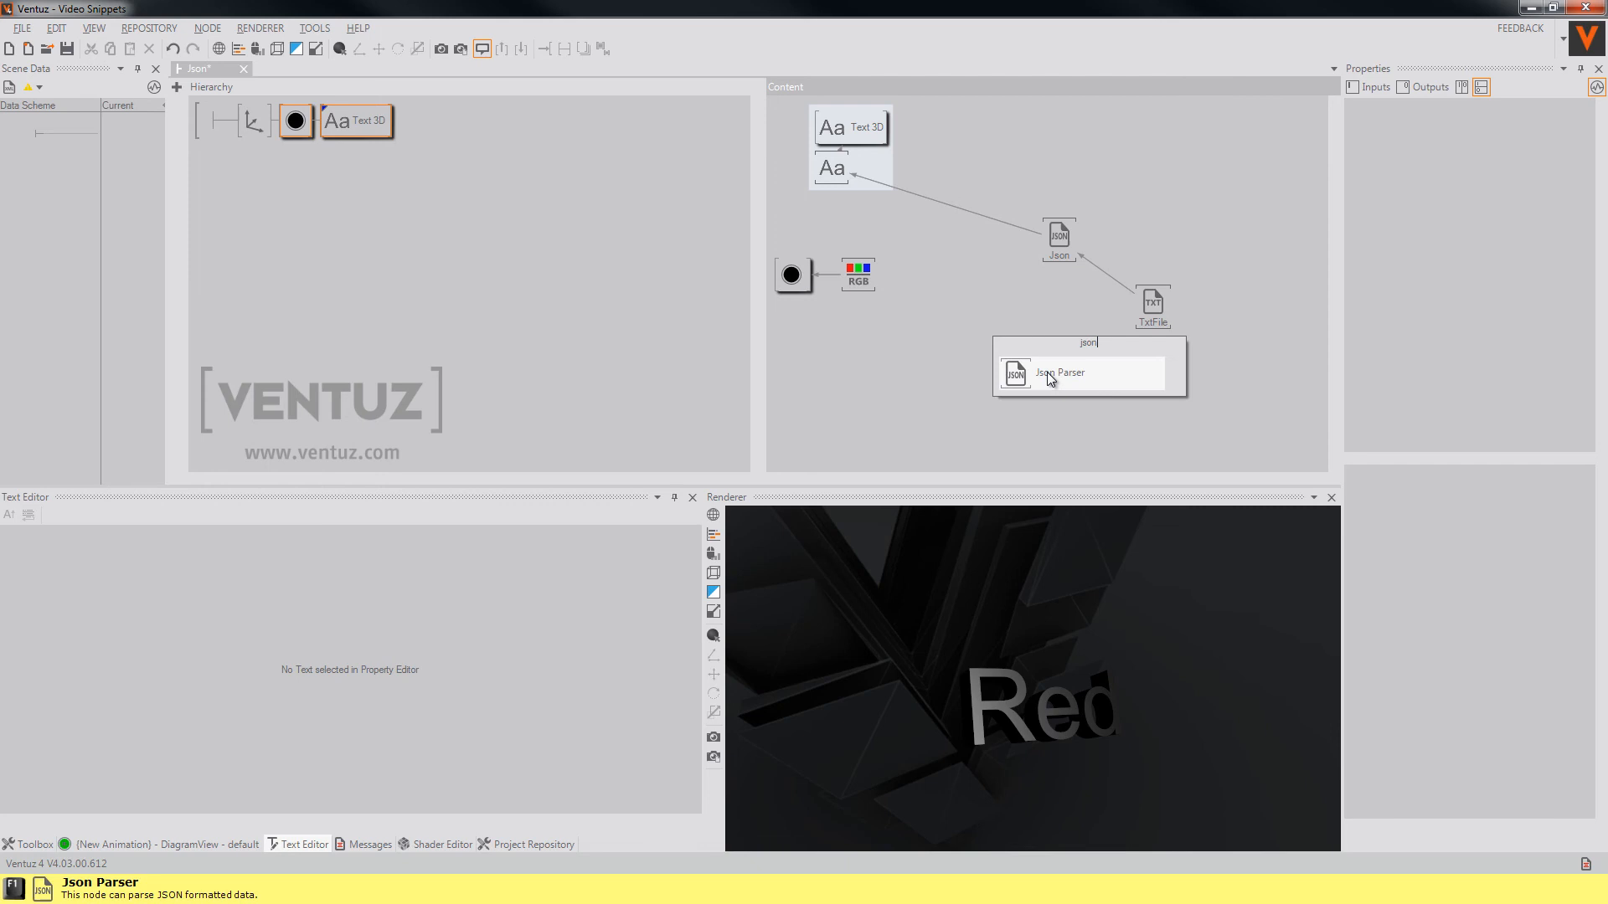
{"action": "left_click", "coordinate": [1059, 372]}
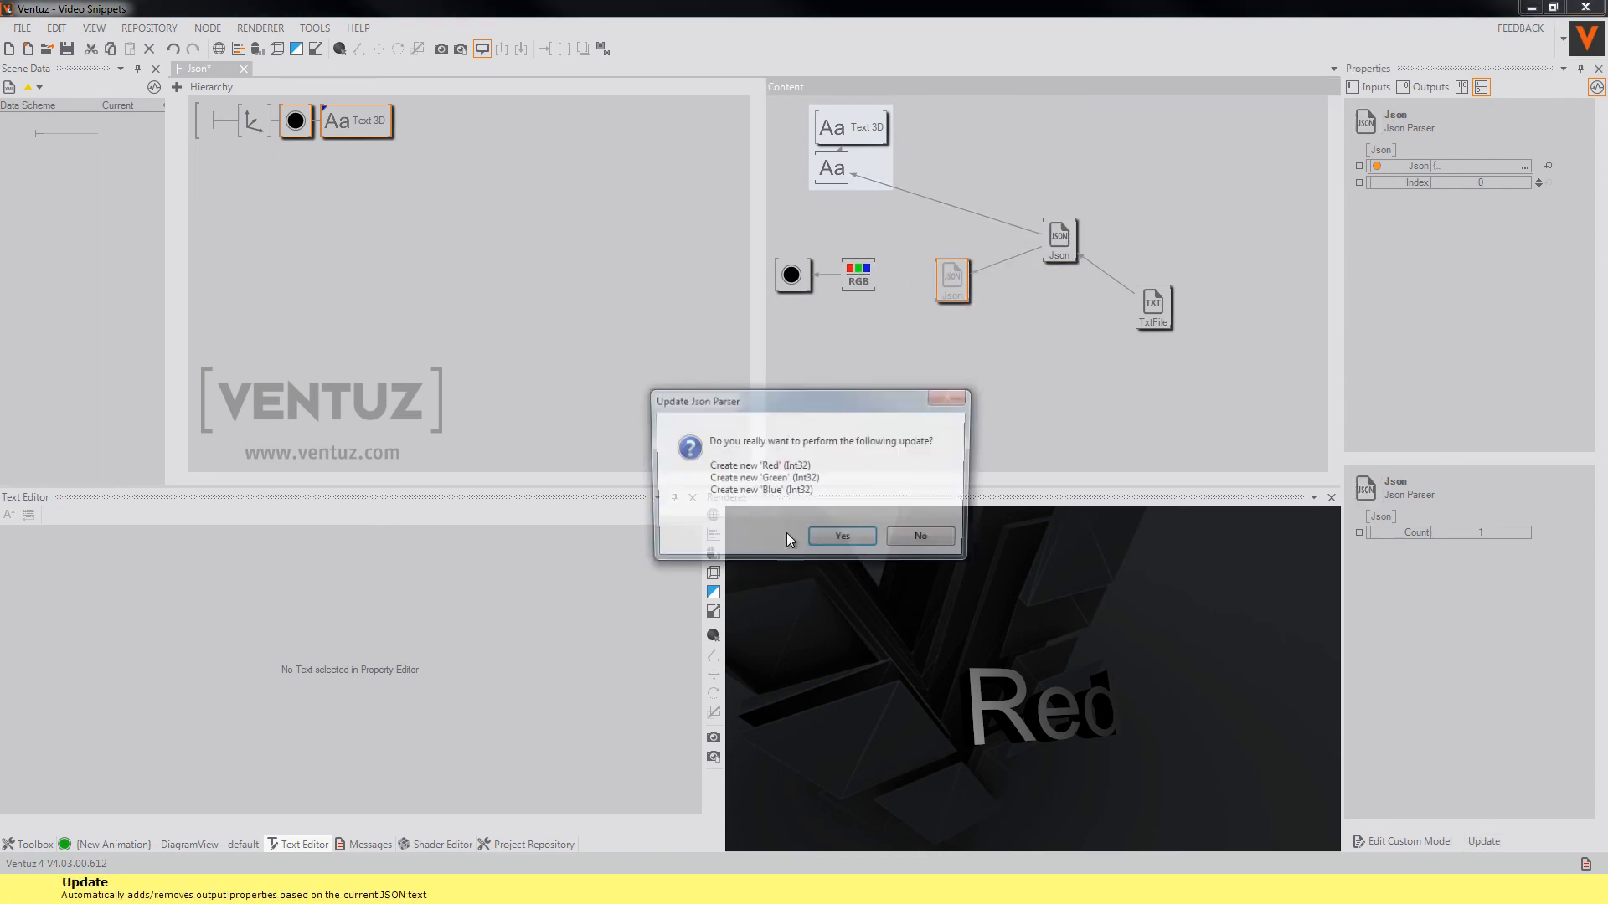
{"action": "left_click", "coordinate": [840, 536]}
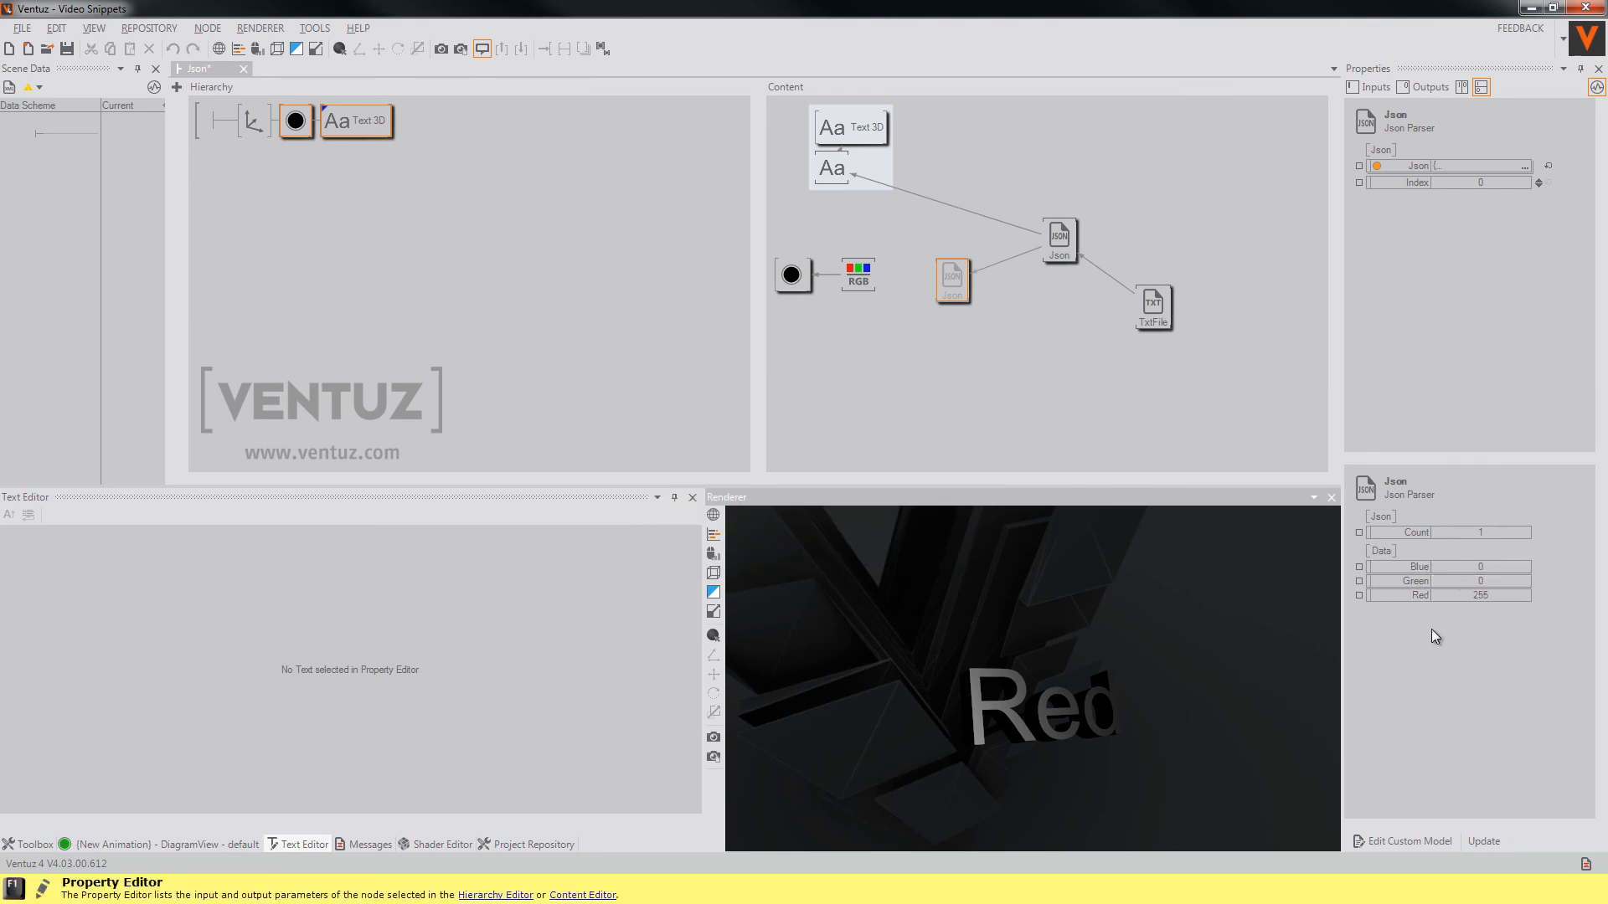
- Bind the second parser's Red, Green and Blue outputs to the RGBA to Color node's R, G, B
{"action": "left_click", "coordinate": [858, 274]}
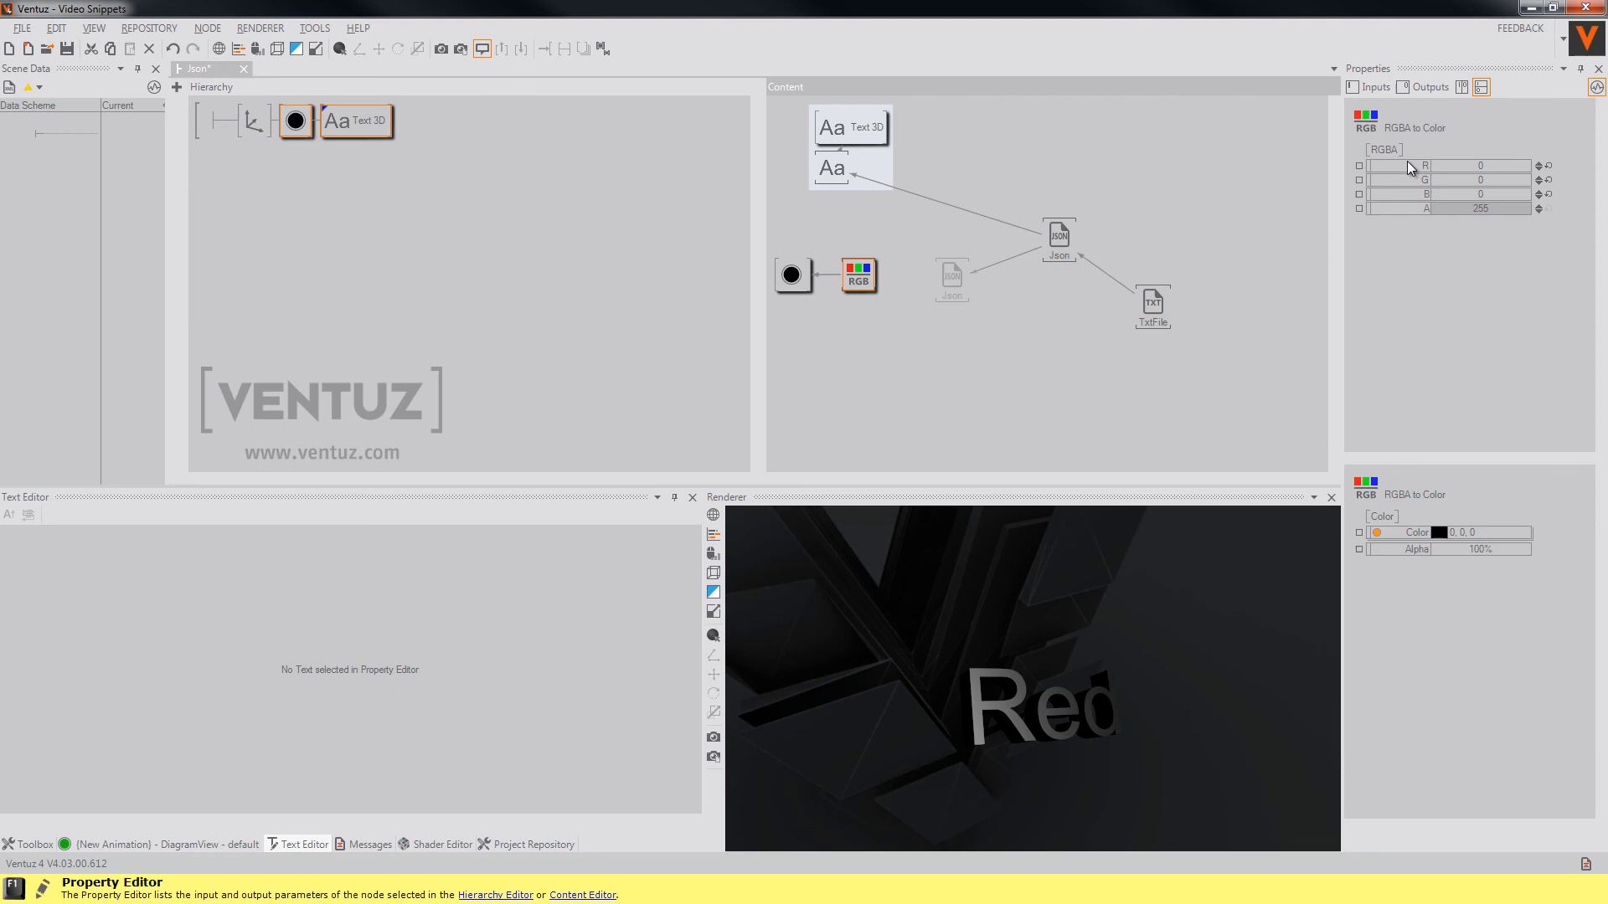
{"action": "left_click", "coordinate": [951, 278]}
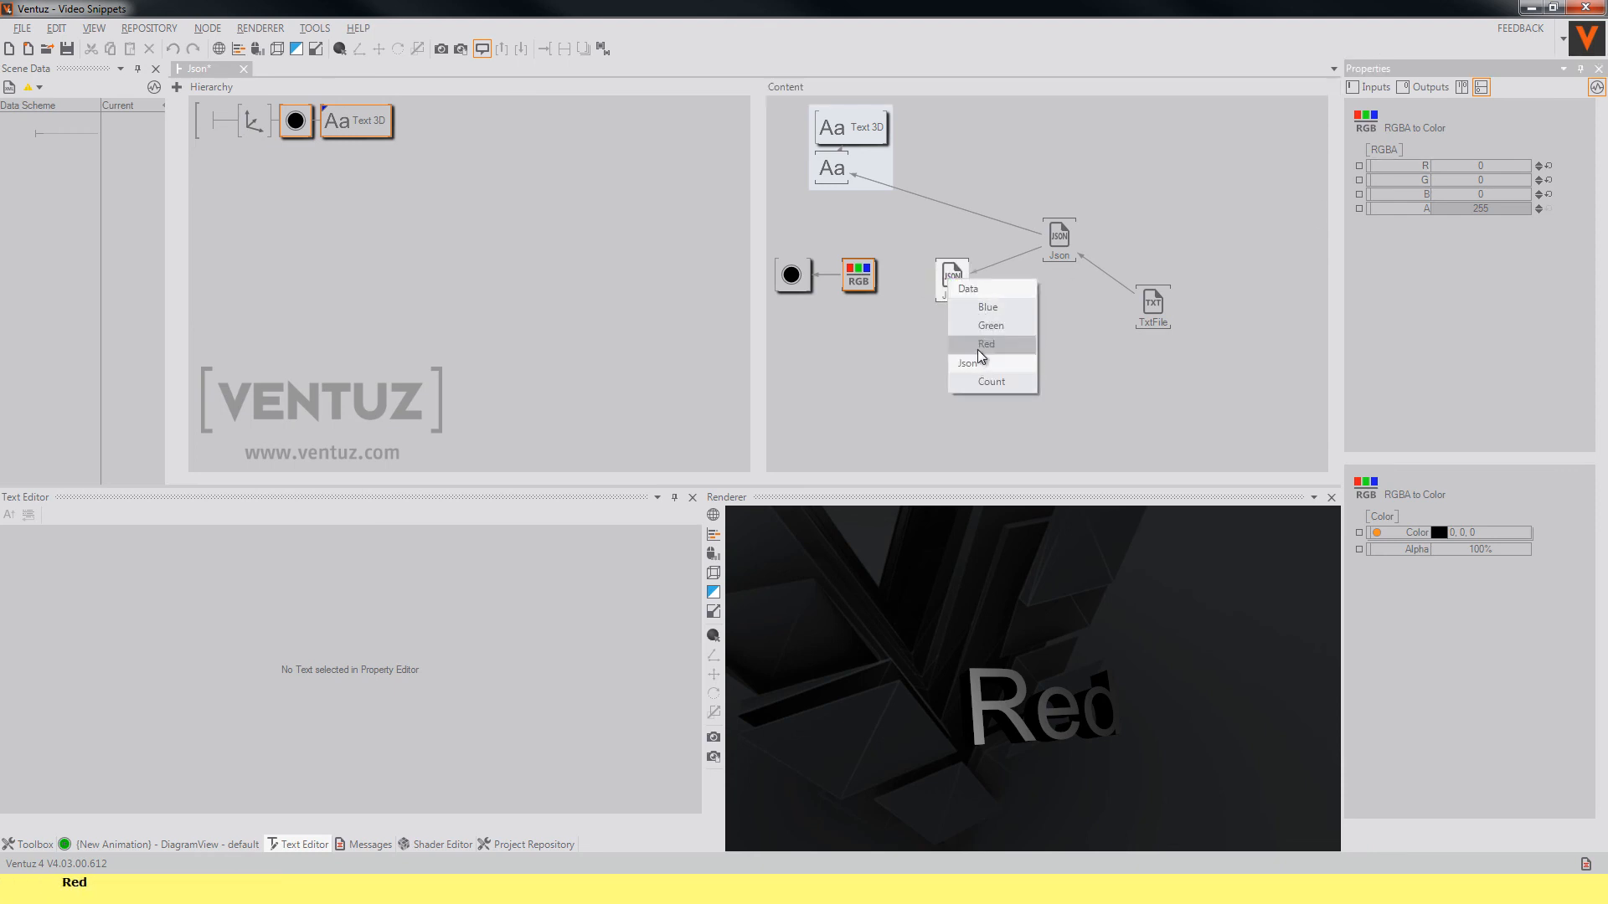
{"action": "left_click", "coordinate": [985, 343]}
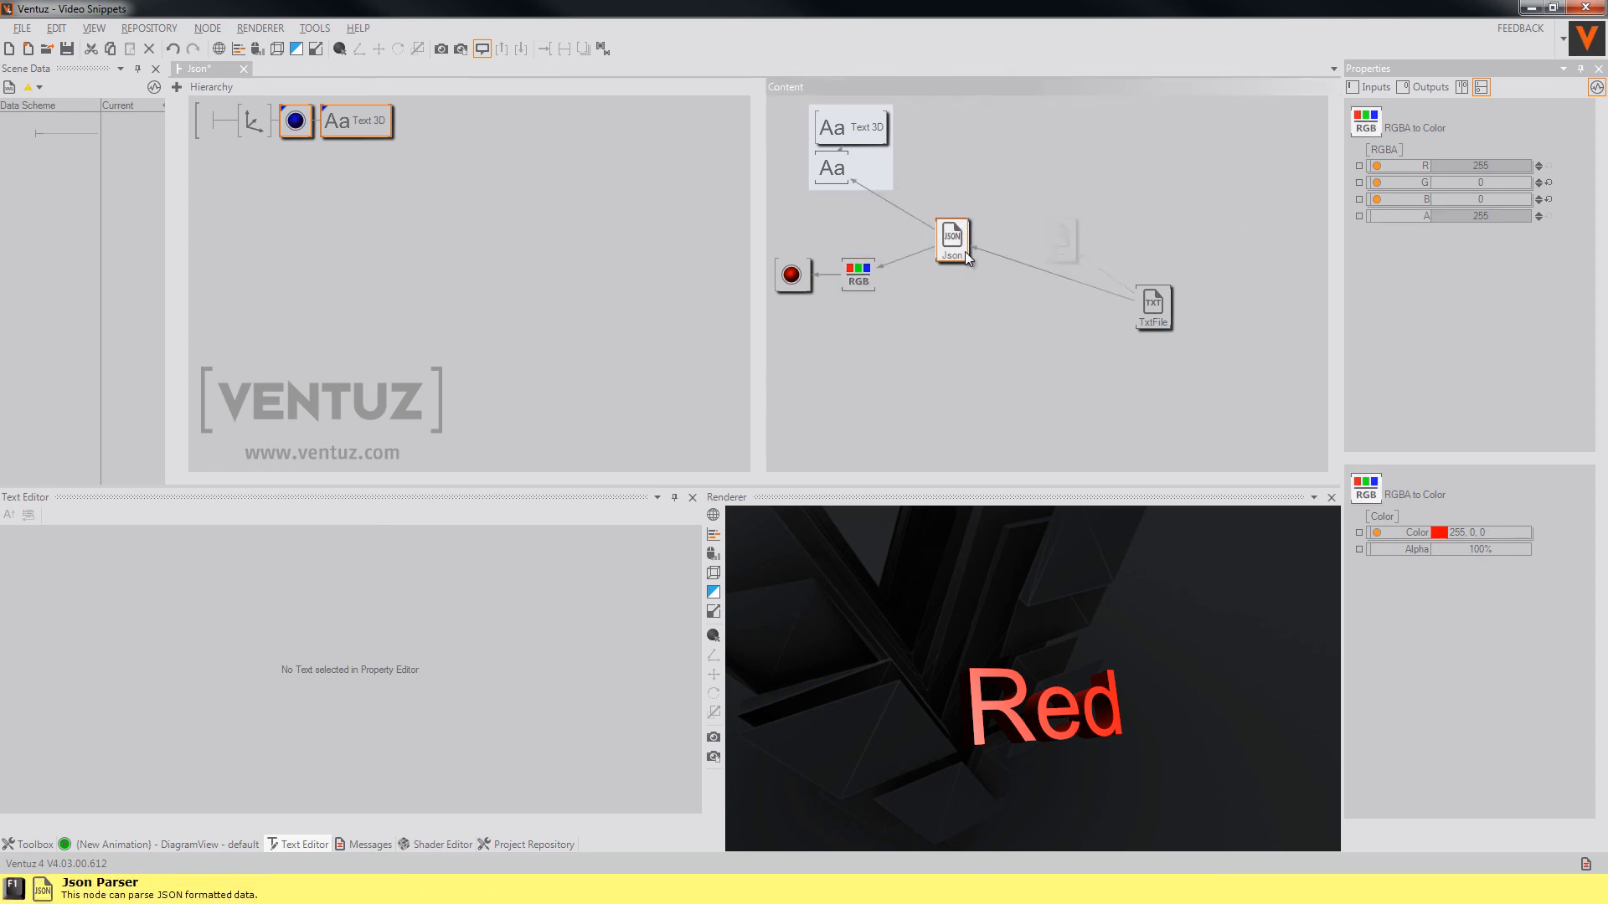
{"action": "left_click", "coordinate": [952, 241]}
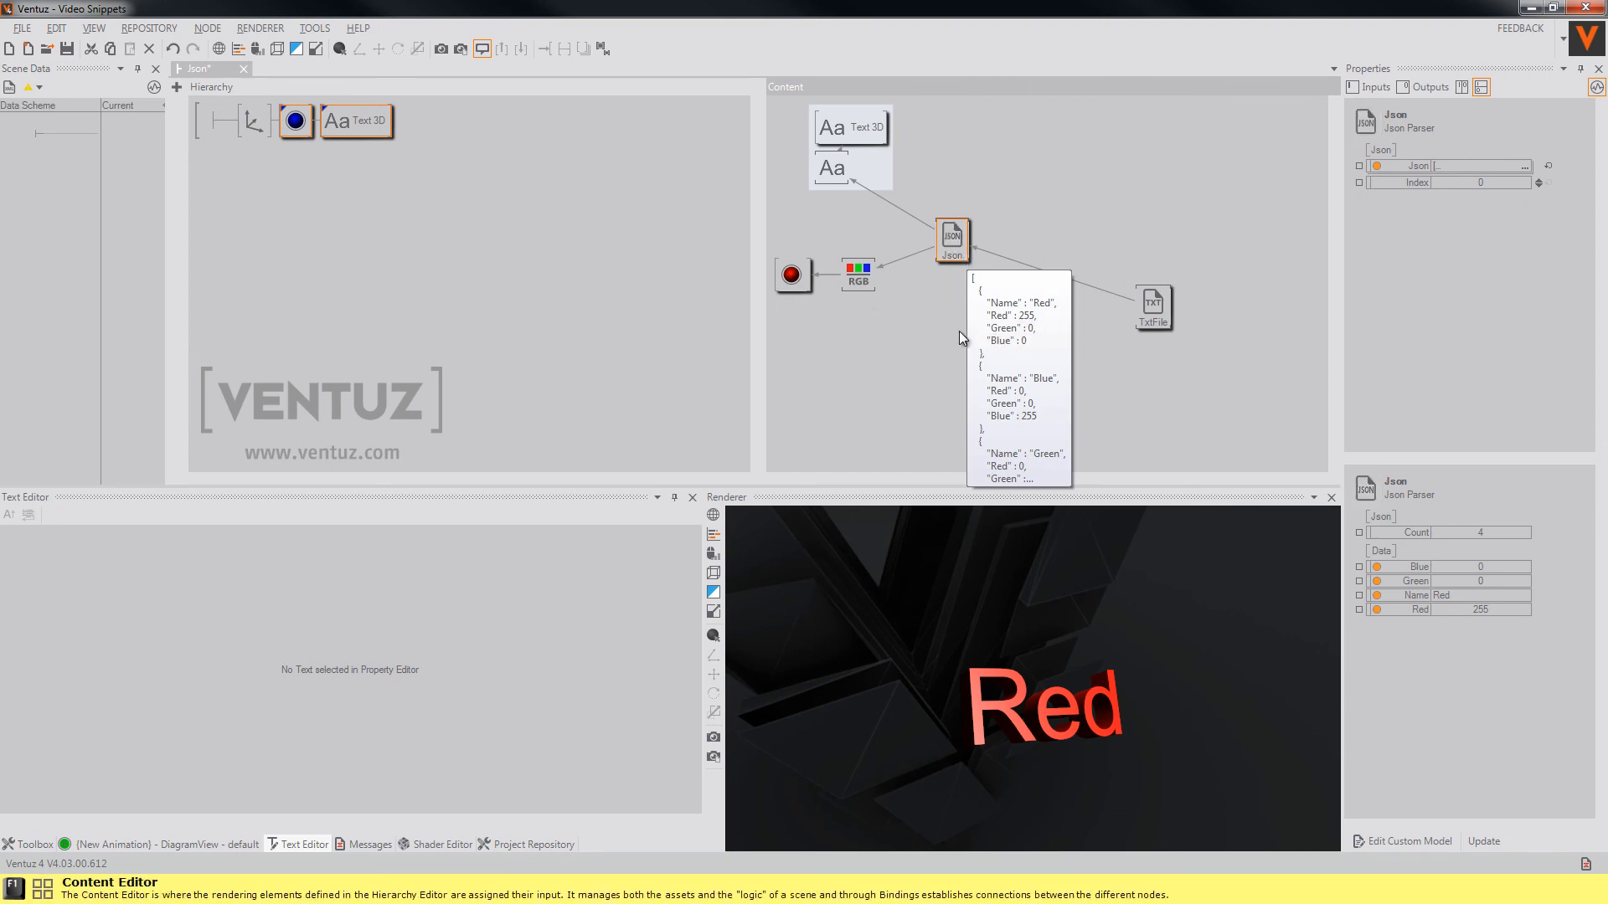
{"action": "mouse_move", "coordinate": [1040, 276]}
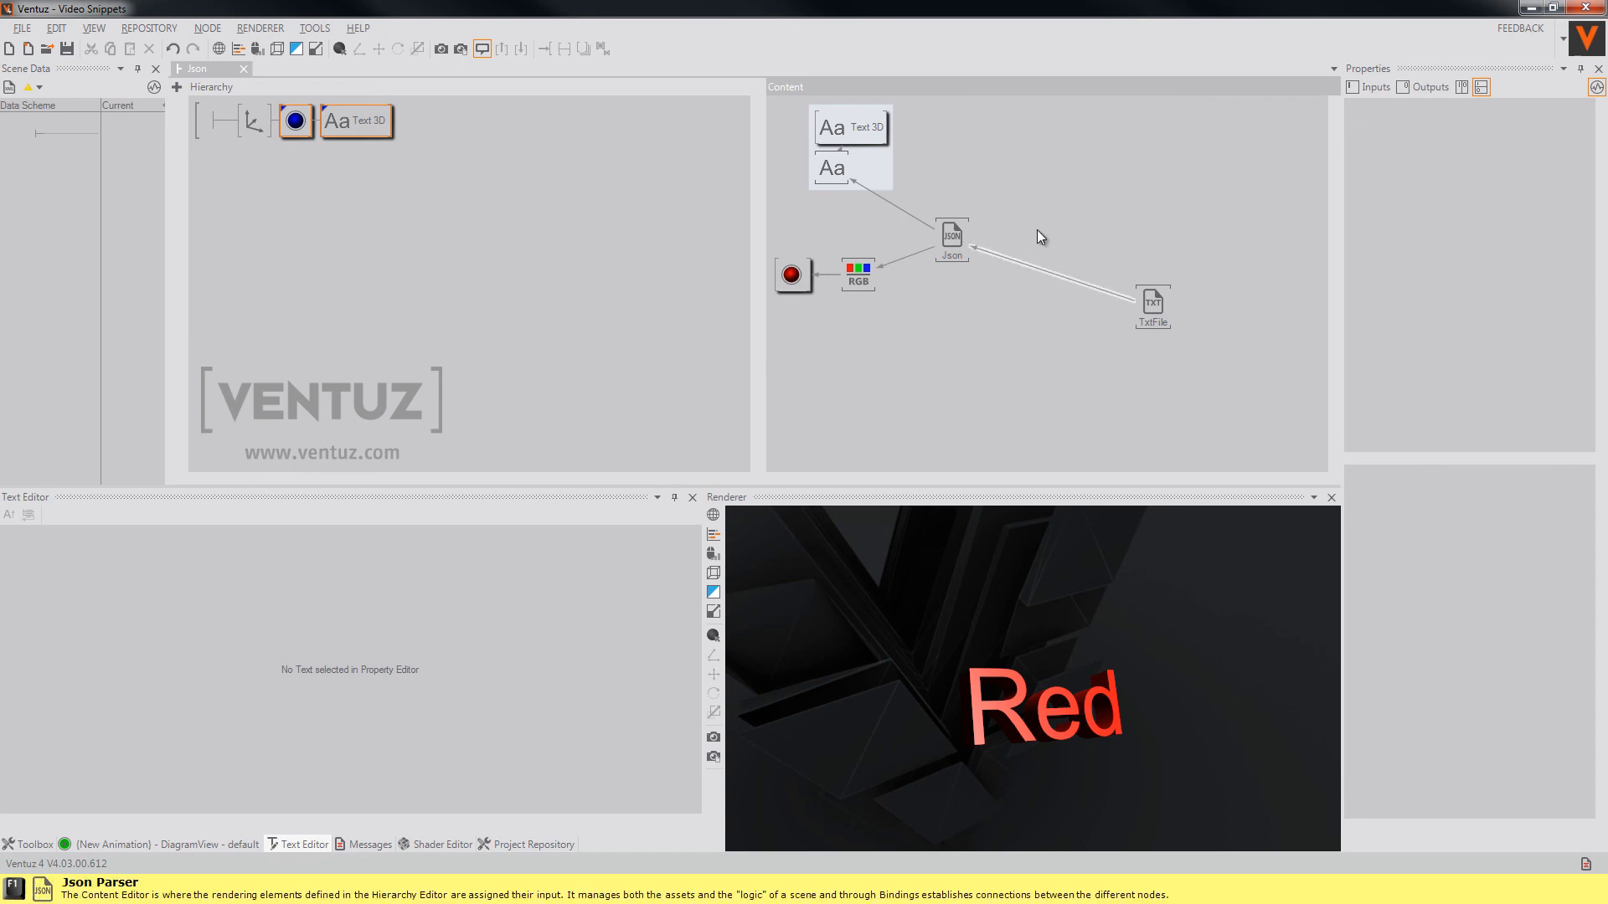
{"action": "left_click", "coordinate": [951, 239]}
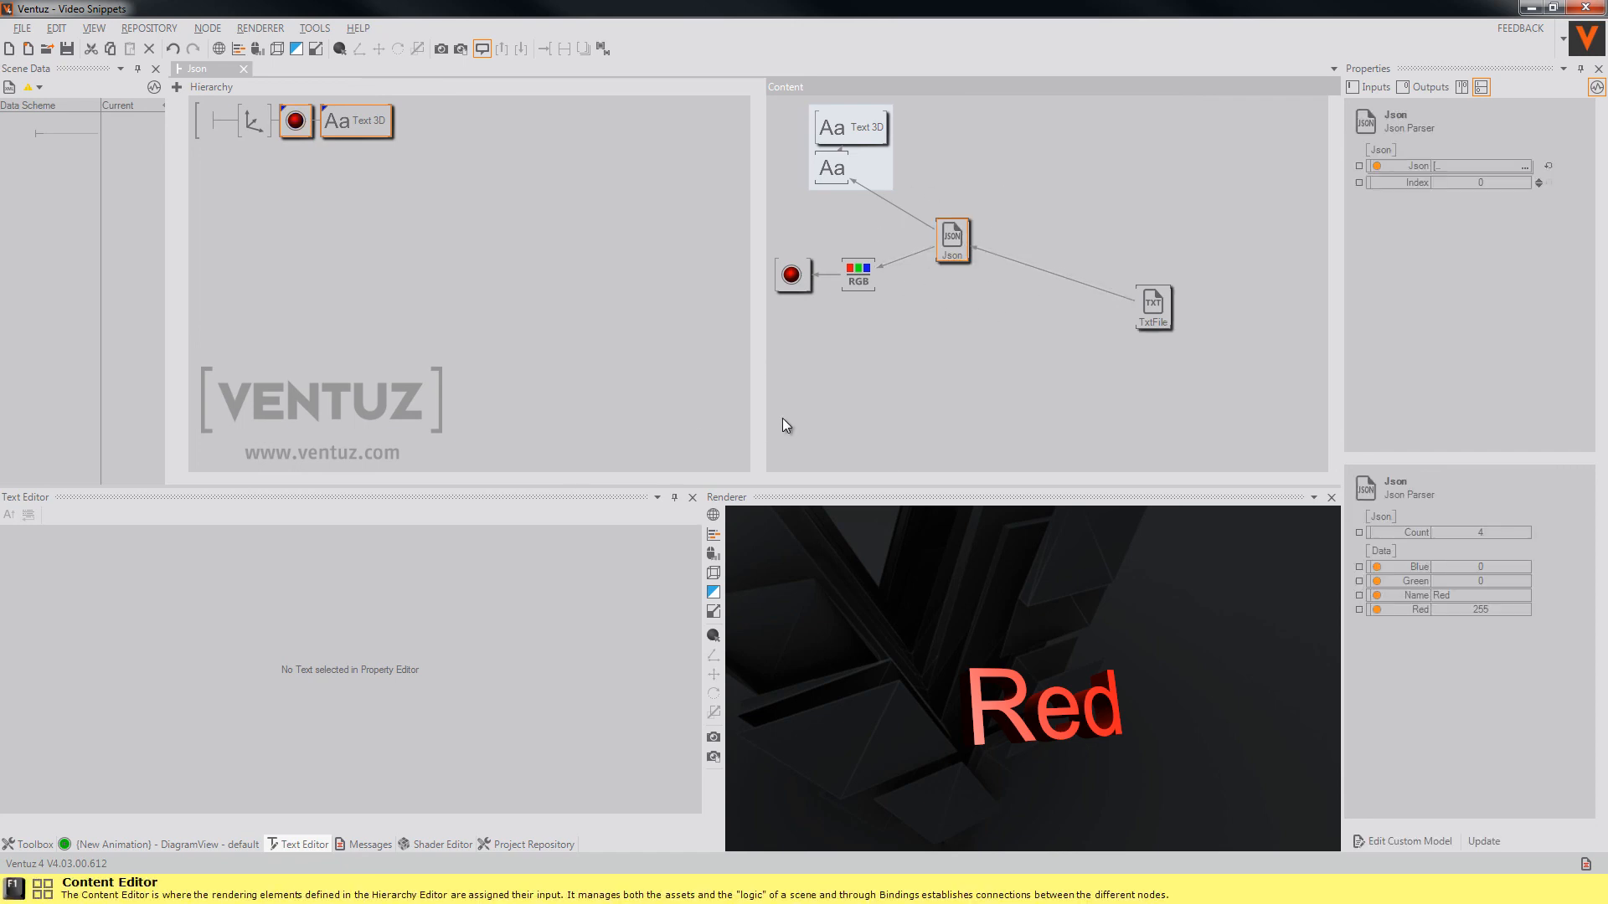